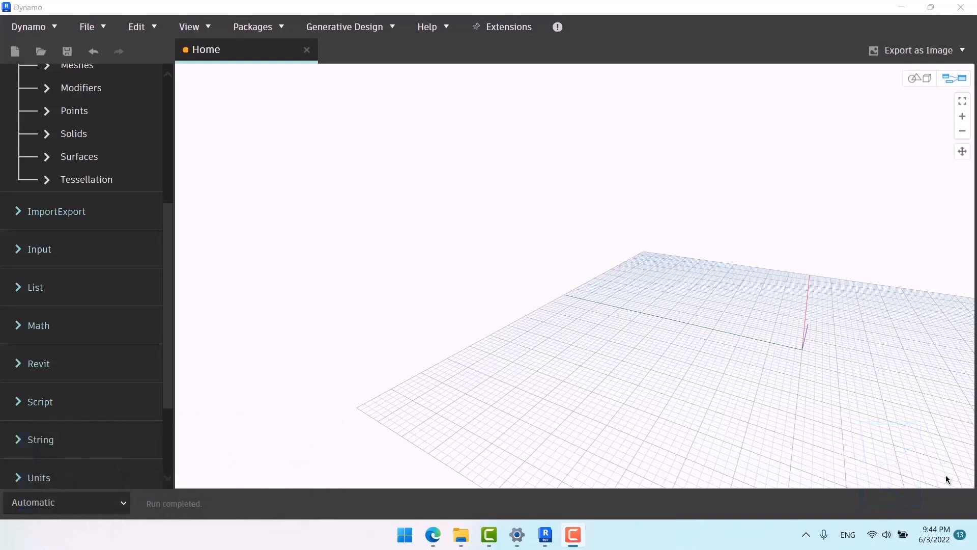
Create a Code Block holding 0..10..1 to output the numbers 0 through 10
double_click(439, 266)
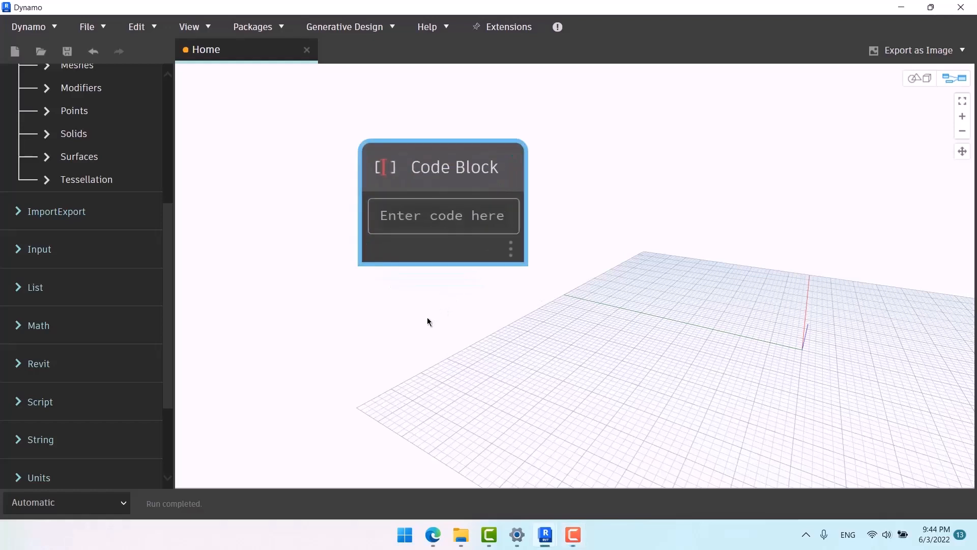
text(0..)
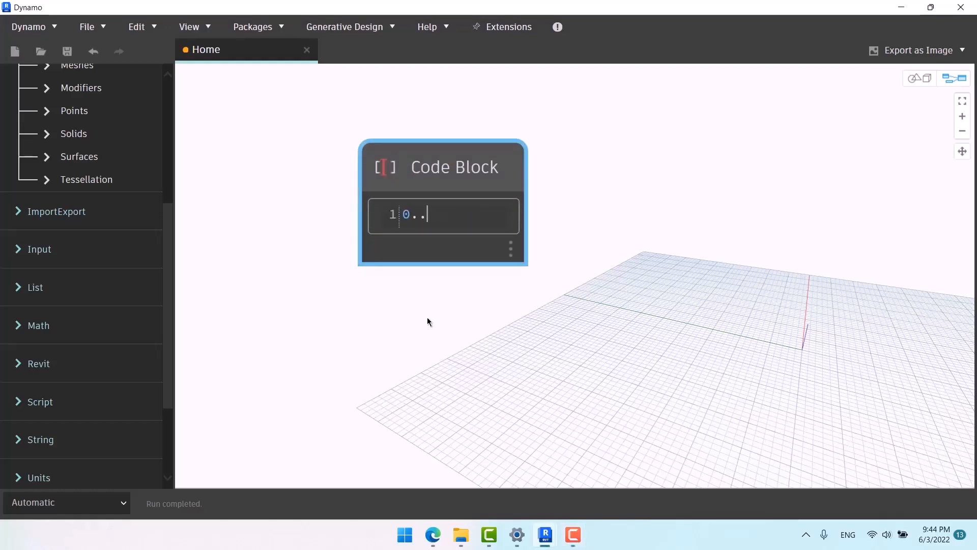
text(10..)
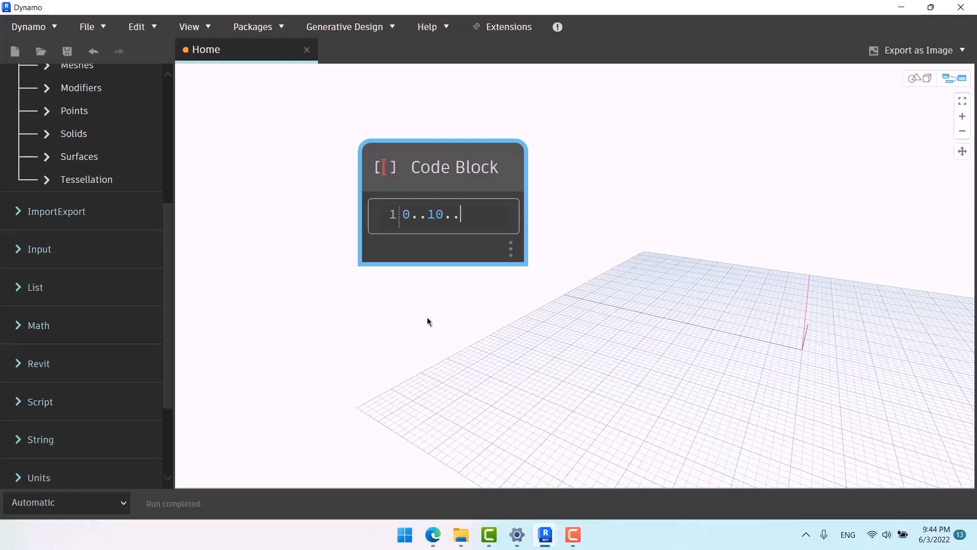
text(1;)
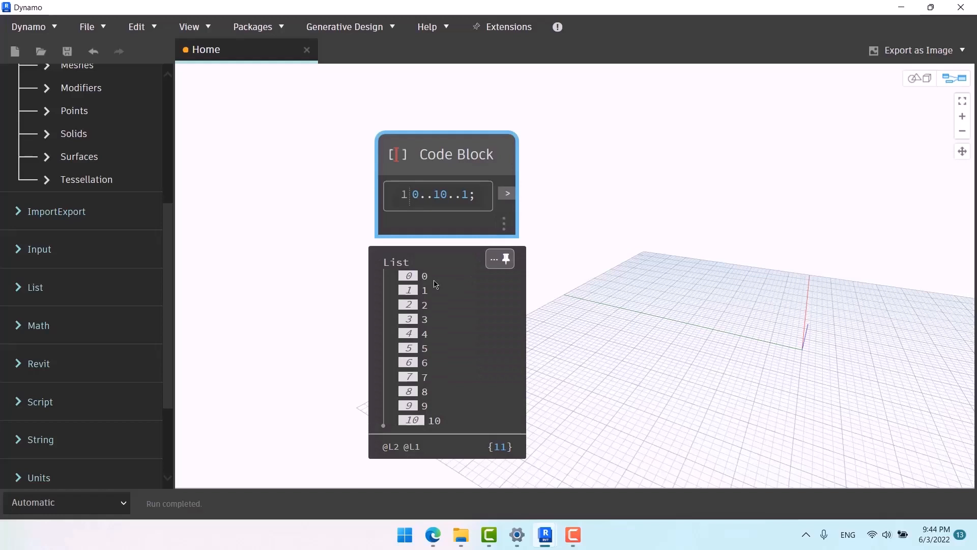
mouse_move(438, 341)
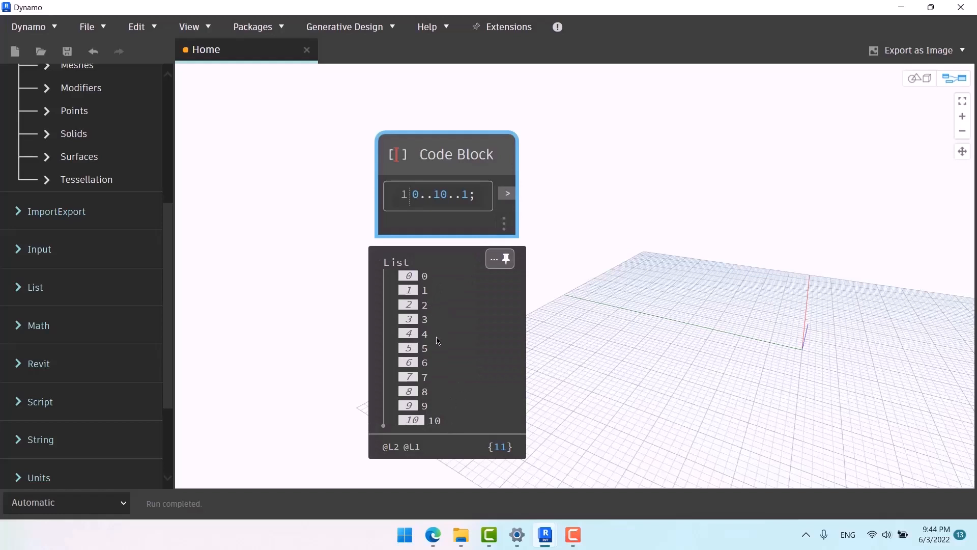
mouse_move(517, 444)
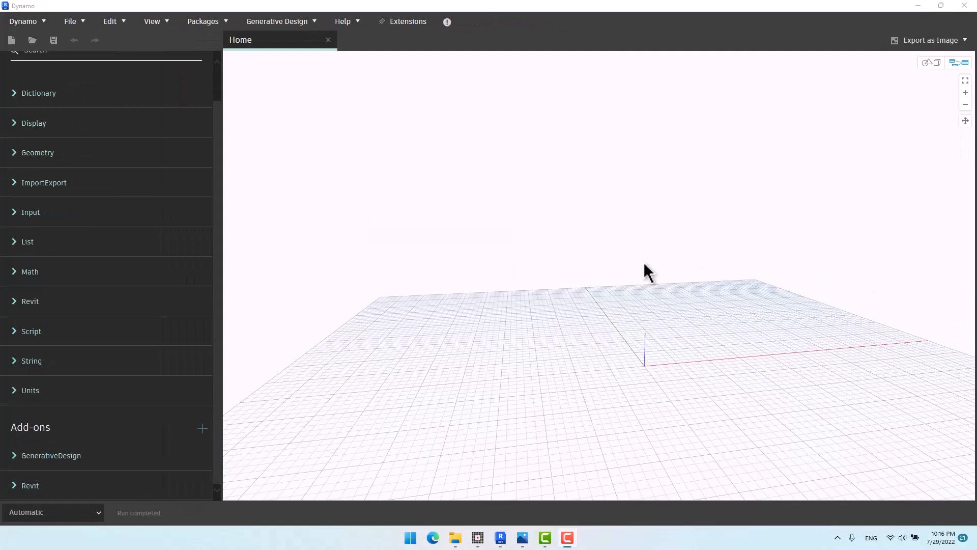
mouse_move(573, 286)
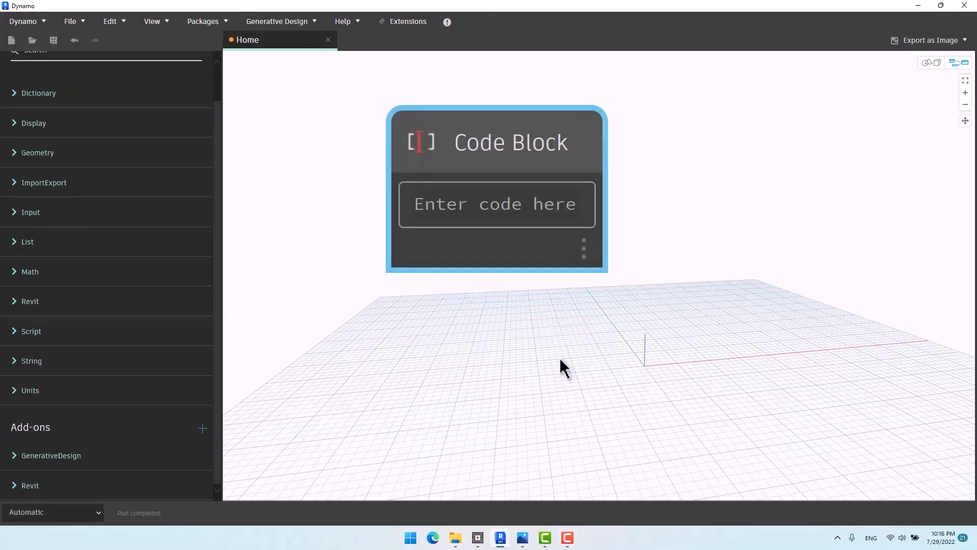
Enter the range expression ending in 10 with step 1 in a Code Block and check its preview
click(496, 204)
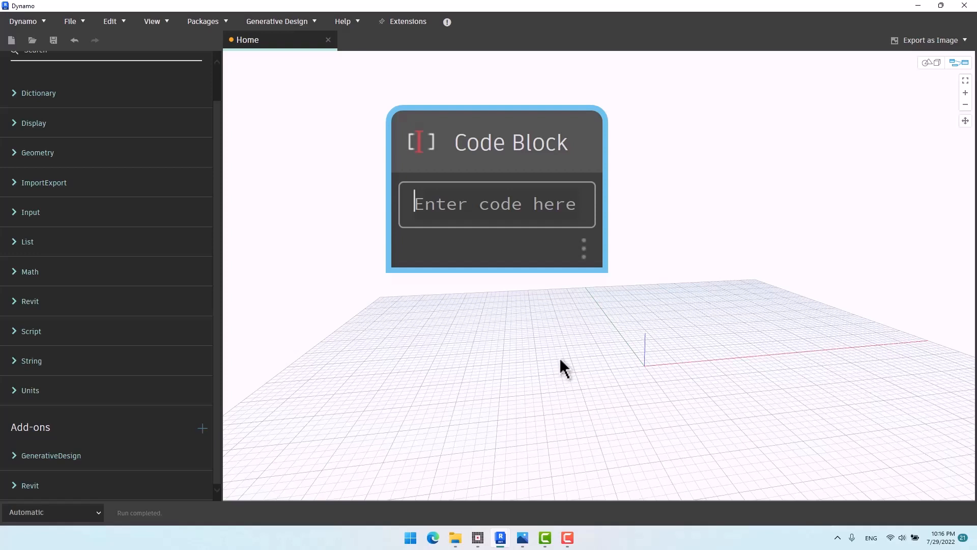
text(10..)
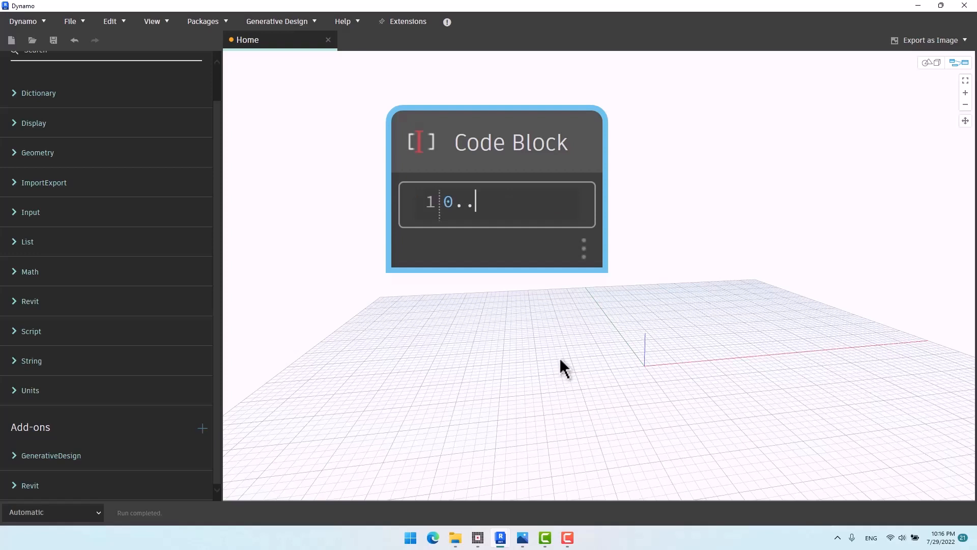
text(10..)
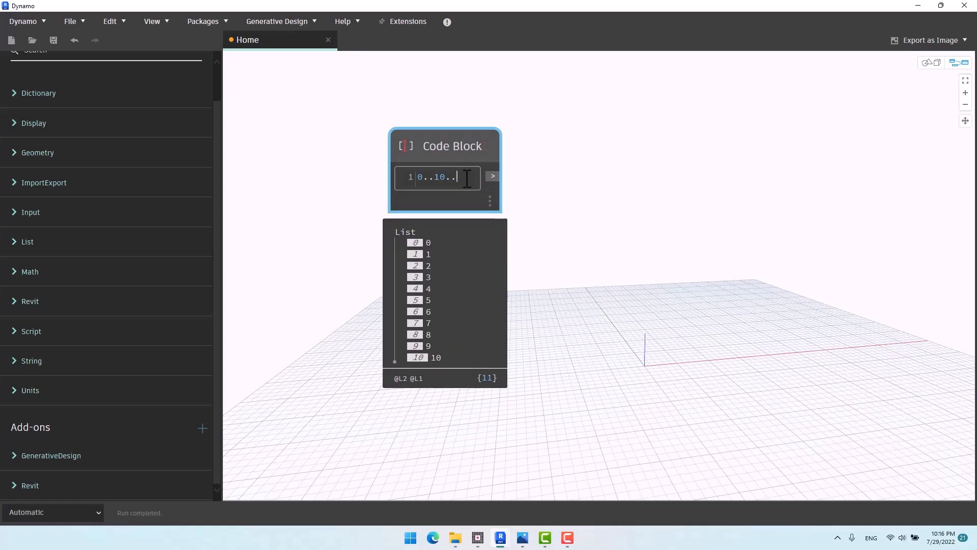
text(1;)
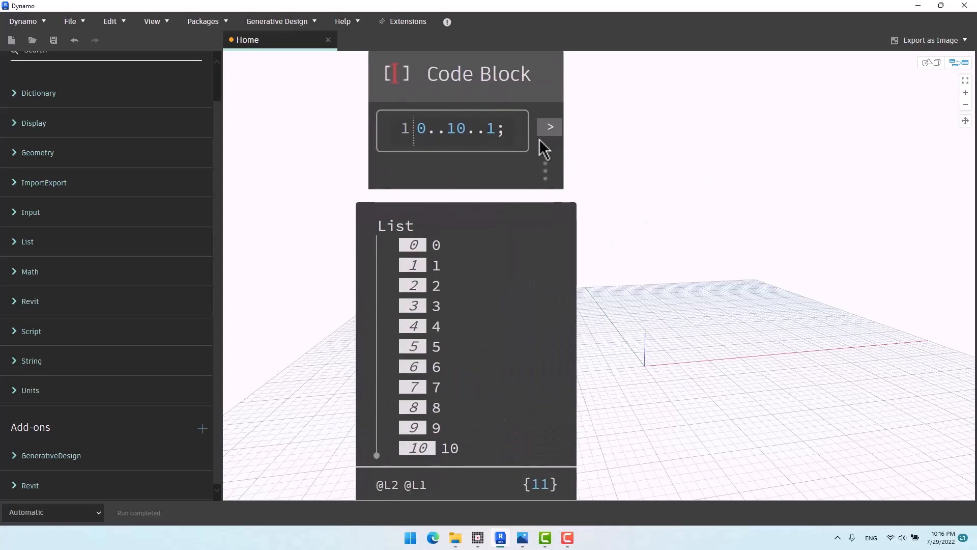
key(Backspace)
text(5..)
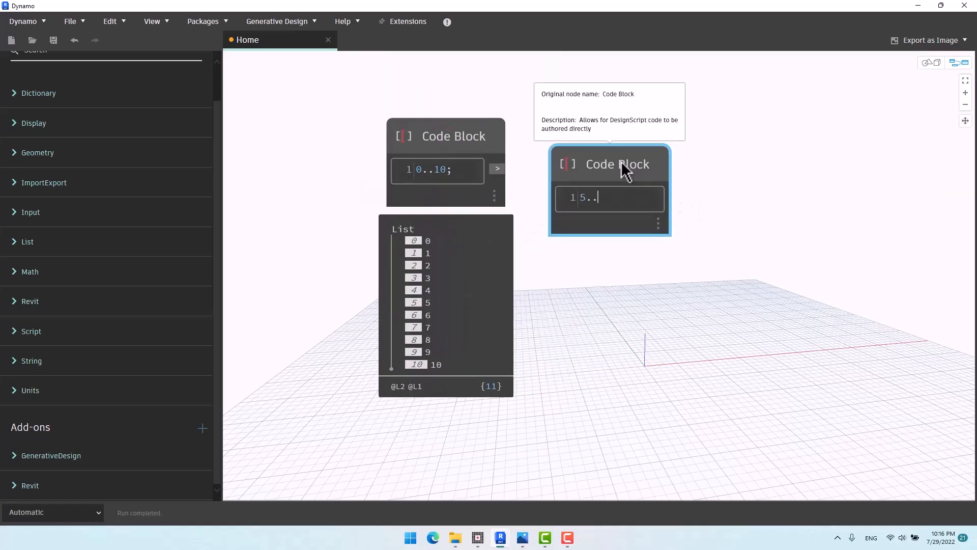
text(10;)
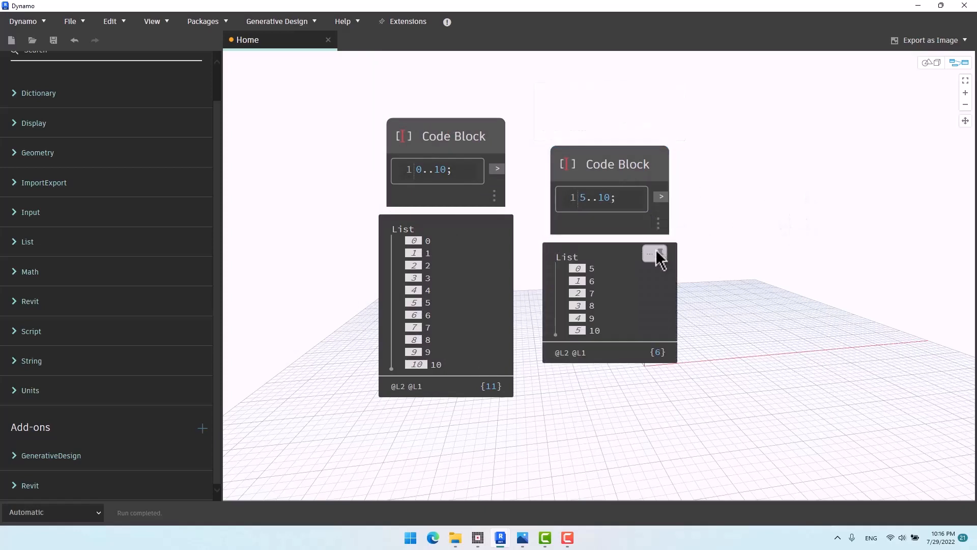
scroll(down, 3)
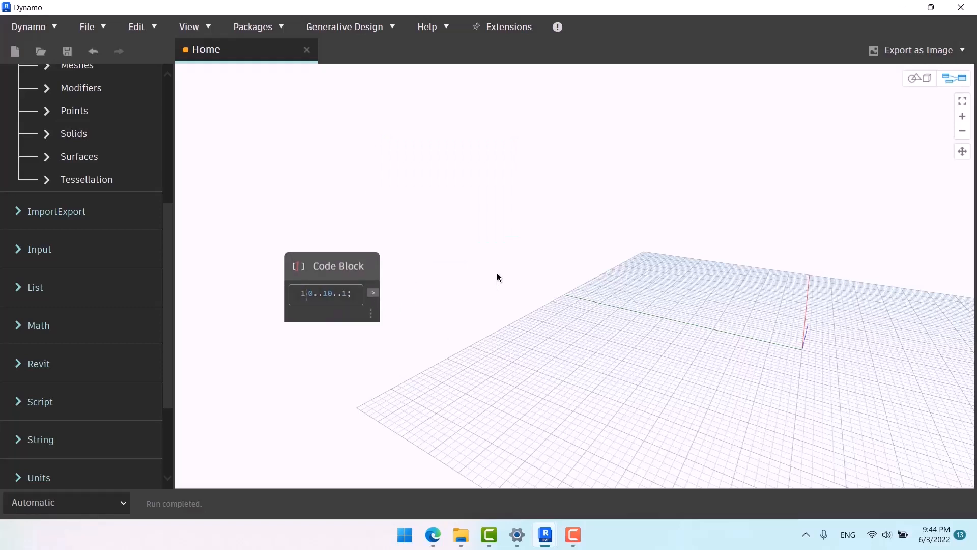
Add a Point.ByCoordinates (x, y, z) node beside the range Code Block
text(point)
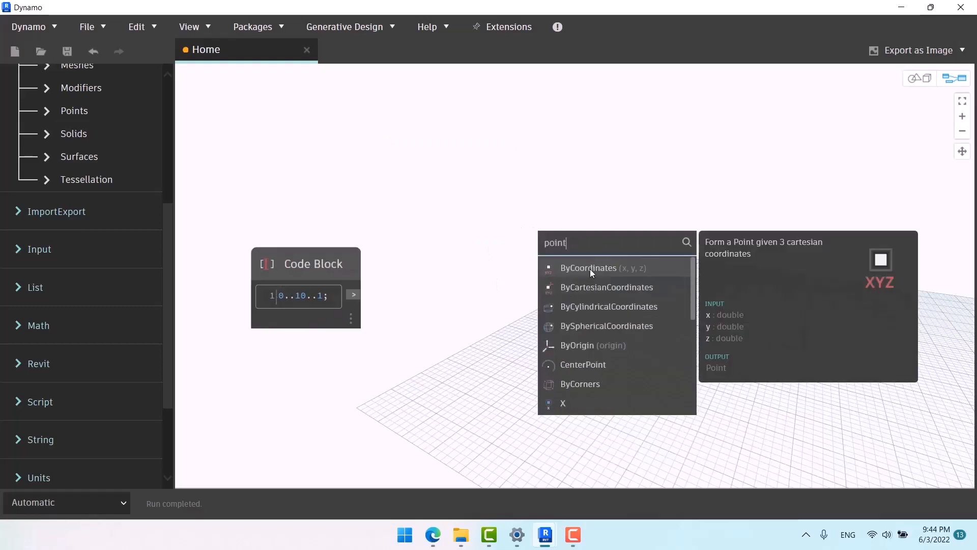
click(588, 268)
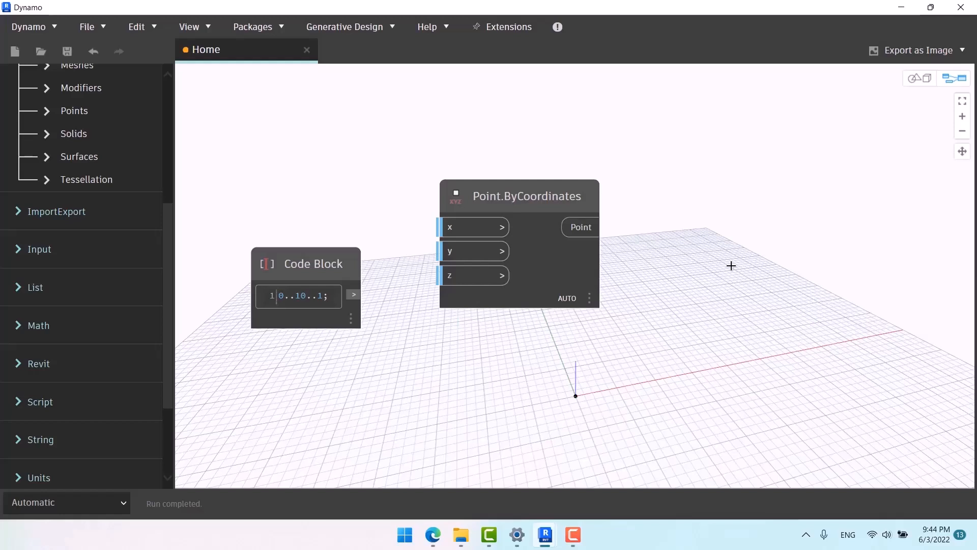
mouse_move(694, 249)
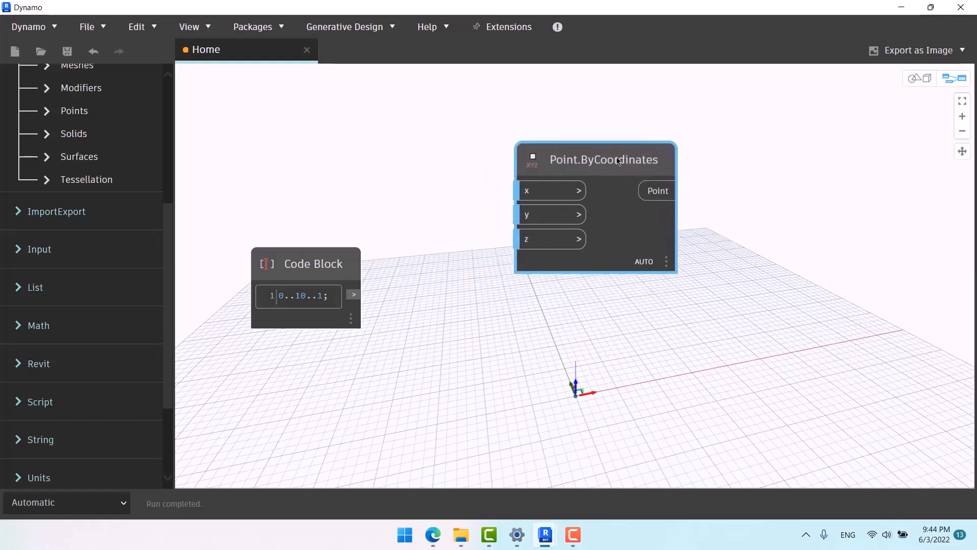
mouse_move(550, 239)
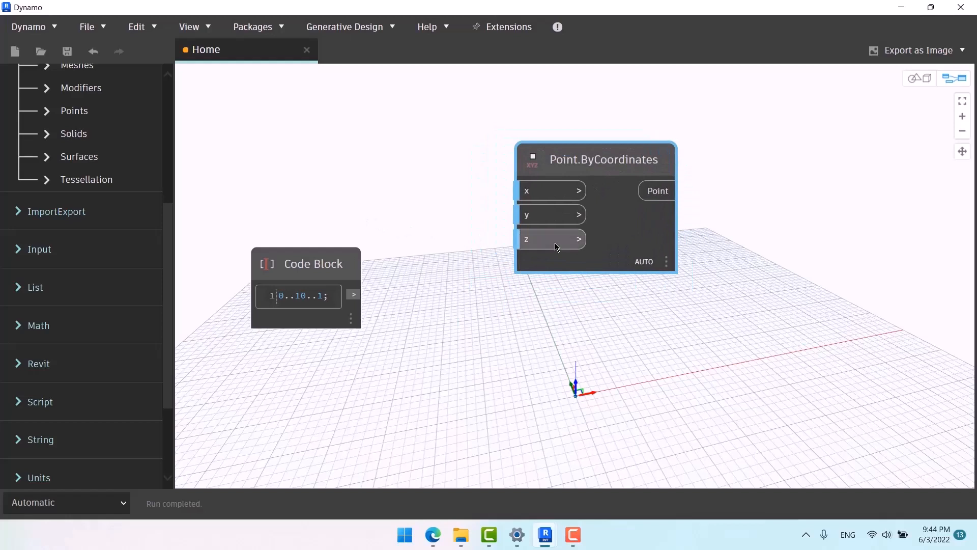
click(305, 264)
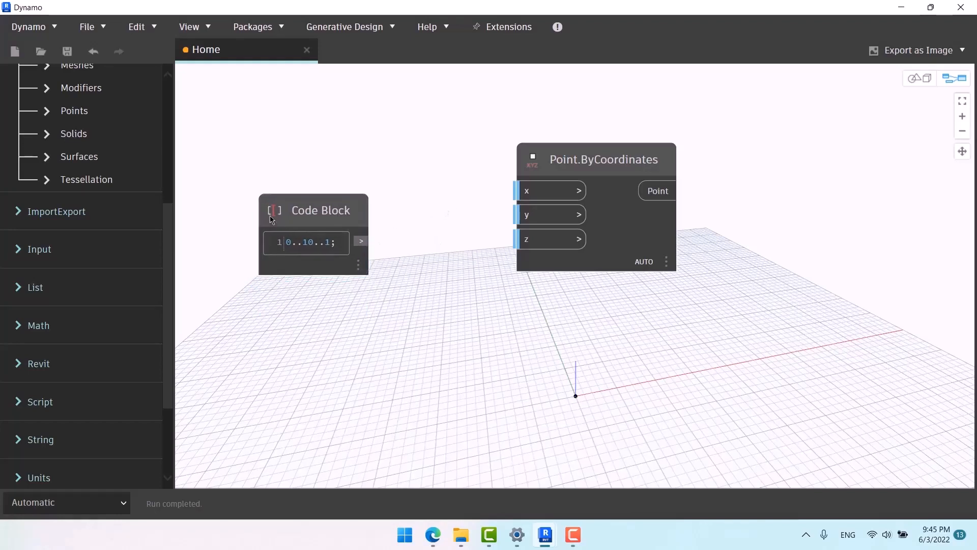
Wire the Code Block's range output into the z input of Point.ByCoordinates
click(360, 241)
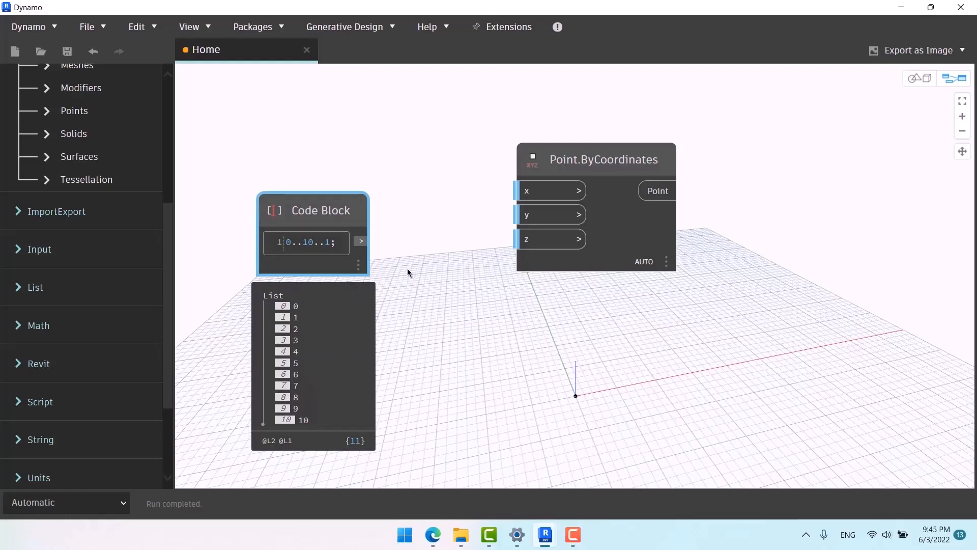
mouse_move(364, 244)
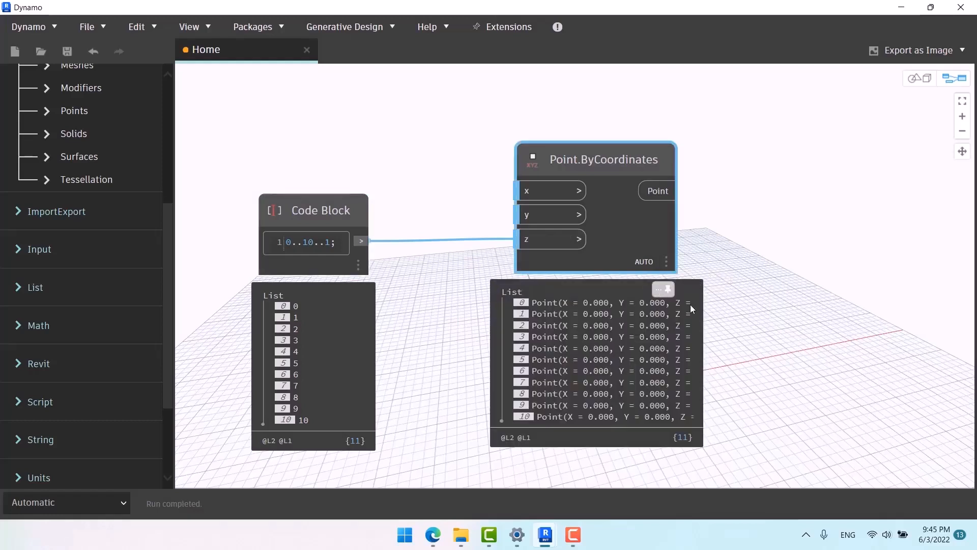
mouse_move(765, 288)
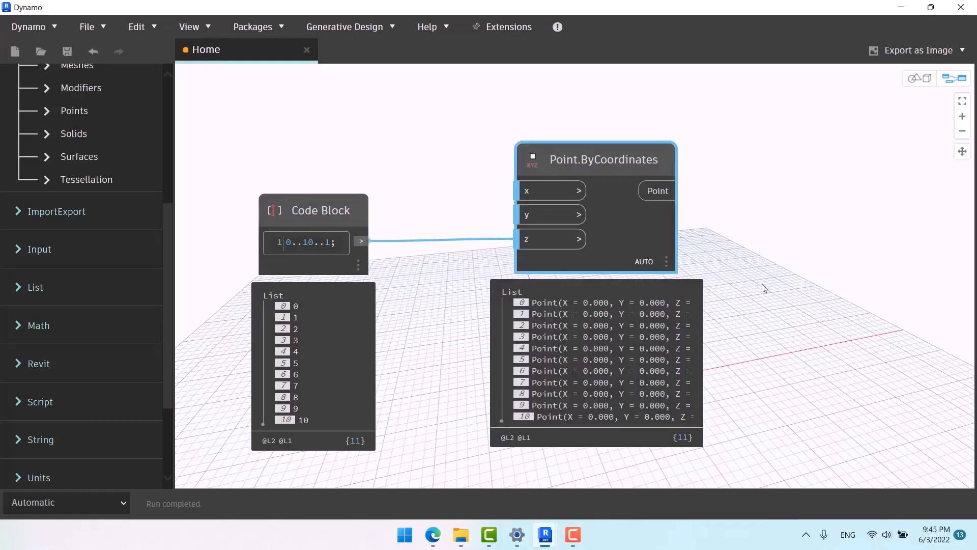
mouse_move(594, 218)
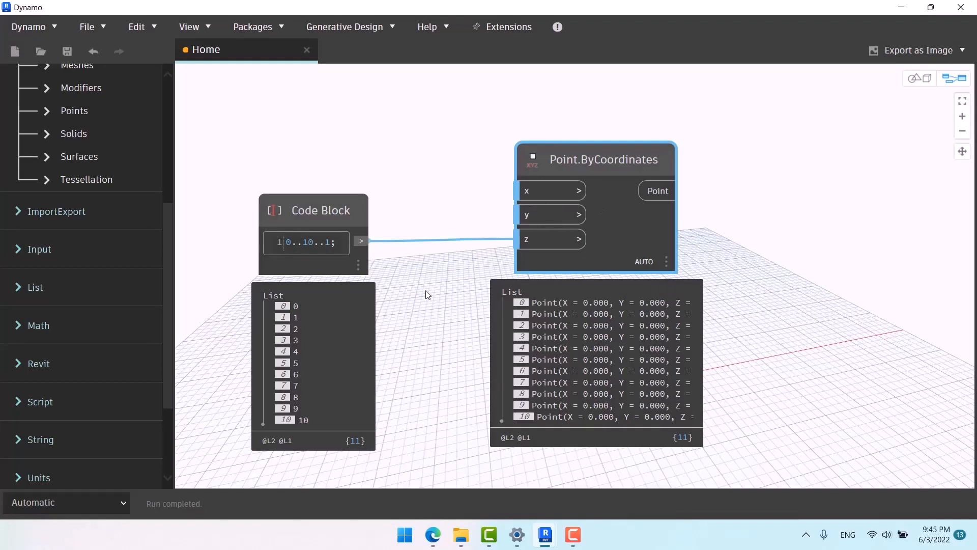
mouse_move(409, 332)
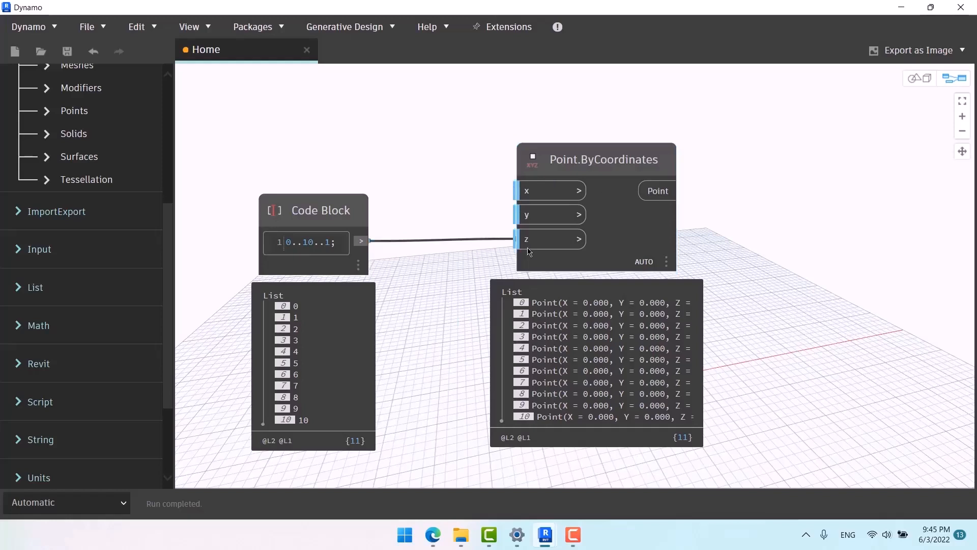
scroll(down, 3)
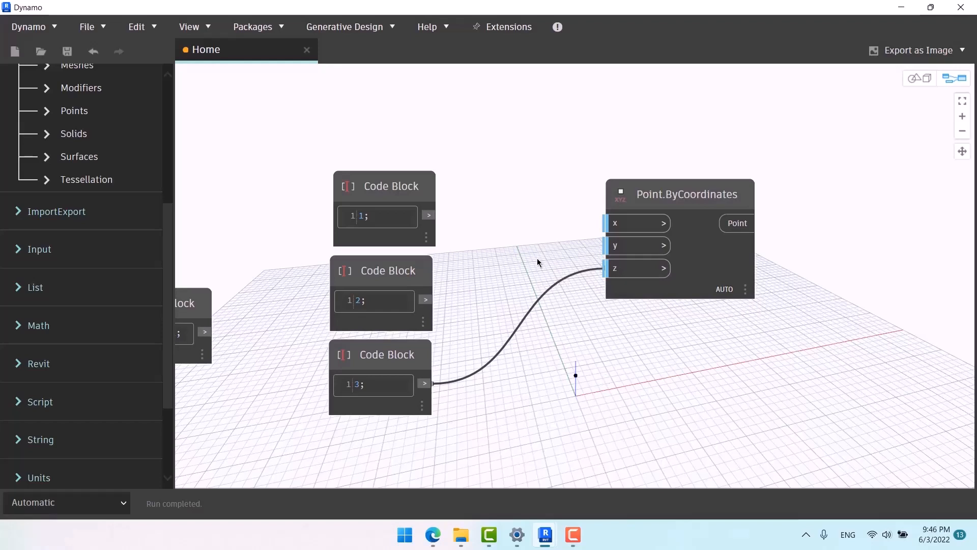
mouse_move(484, 235)
text(0..10..1;)
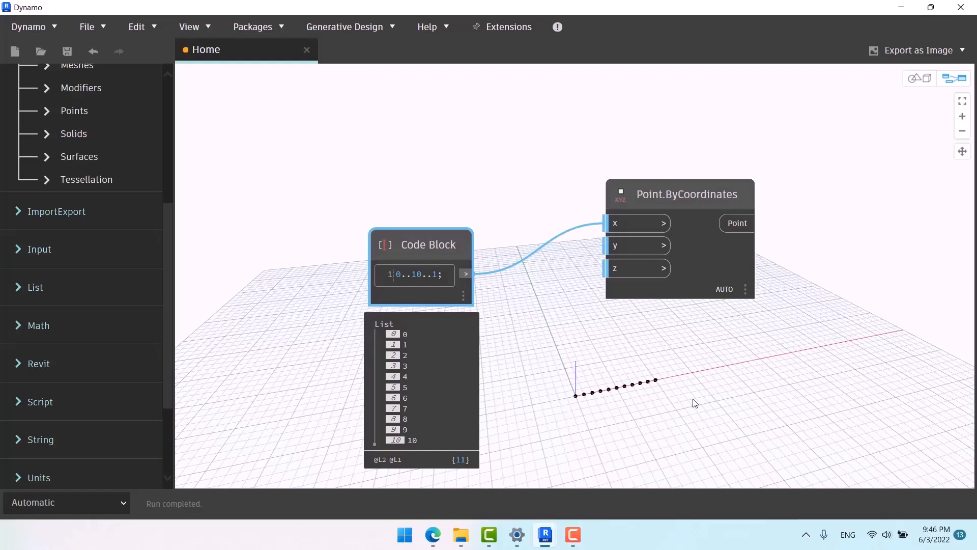
mouse_move(469, 279)
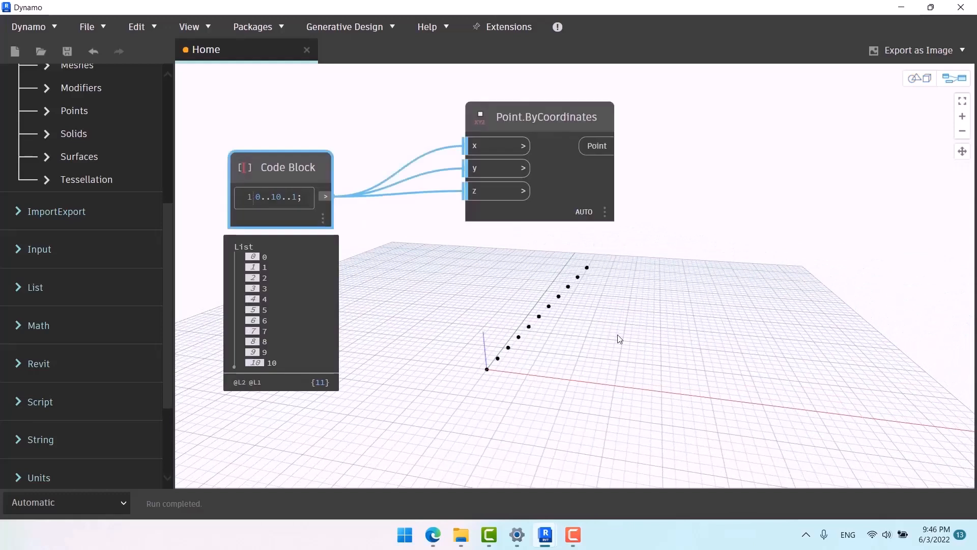
mouse_move(626, 340)
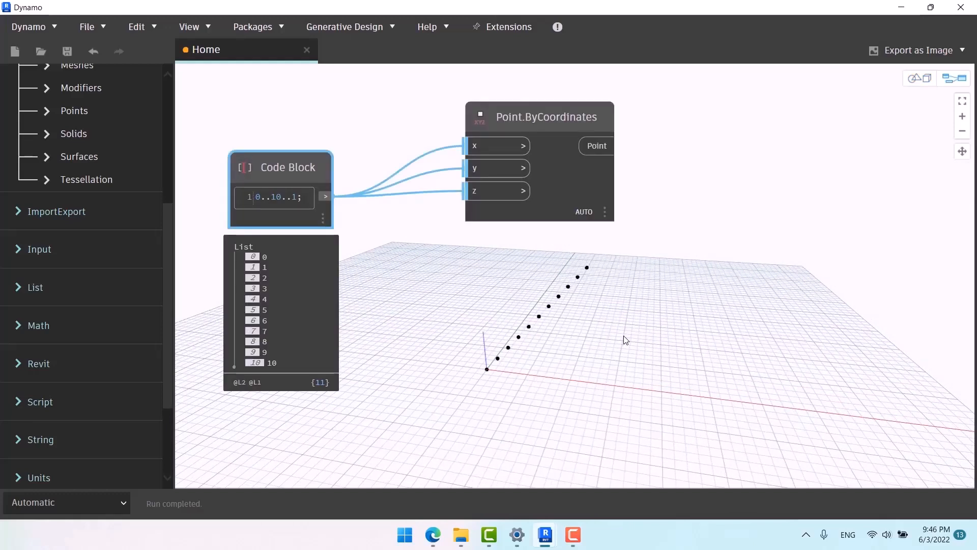
mouse_move(578, 333)
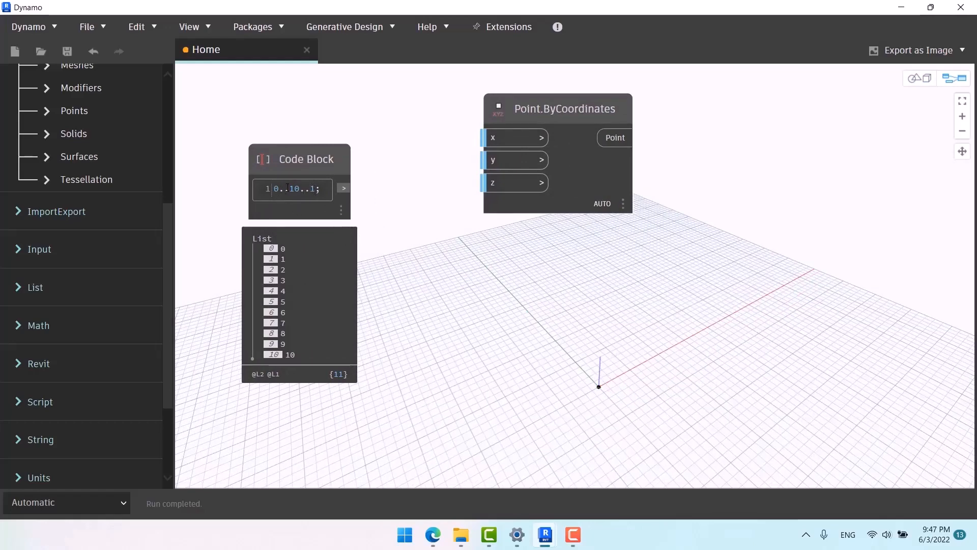
Rewrite the Code Block as 0..#20..2.5 and feed it into x
double_click(294, 189)
text(#)
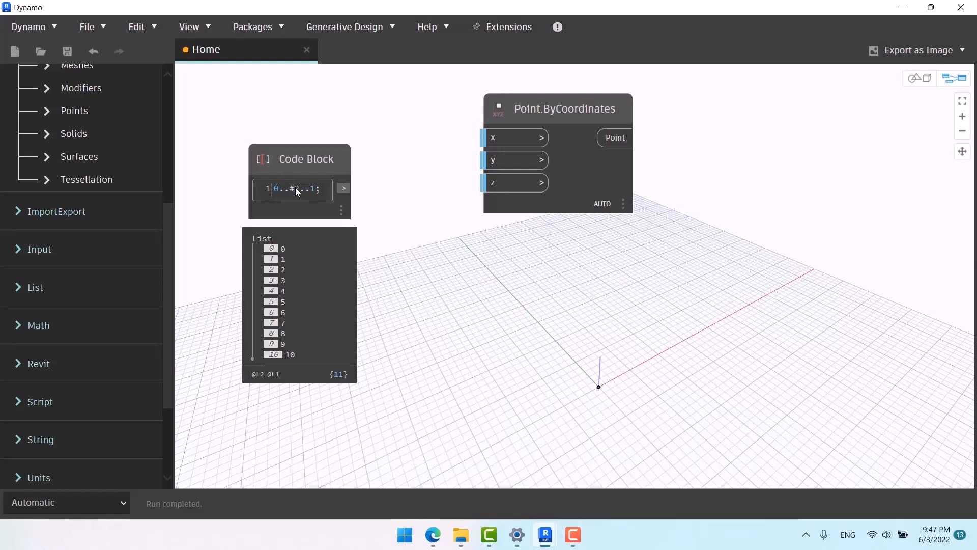
text(0)
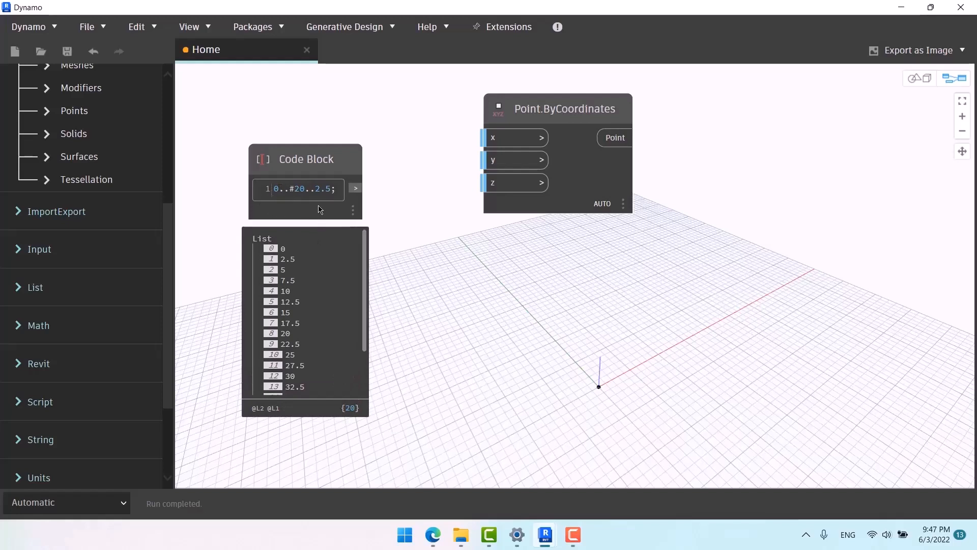
mouse_move(298, 237)
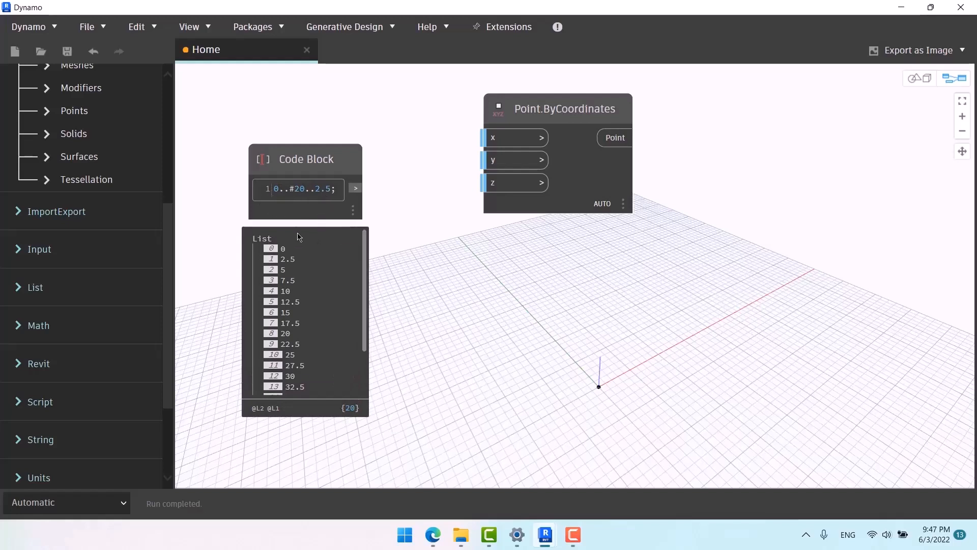
scroll(down, 3)
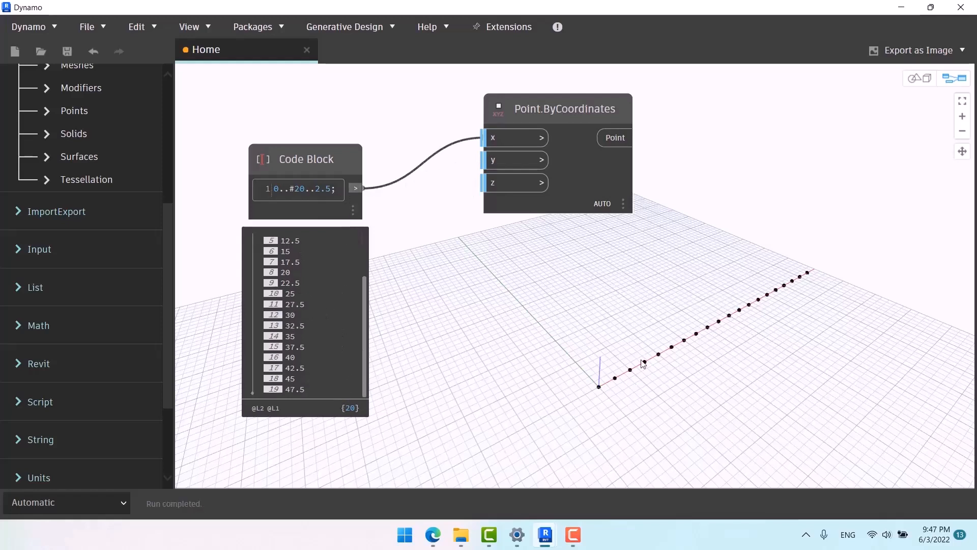
mouse_move(817, 366)
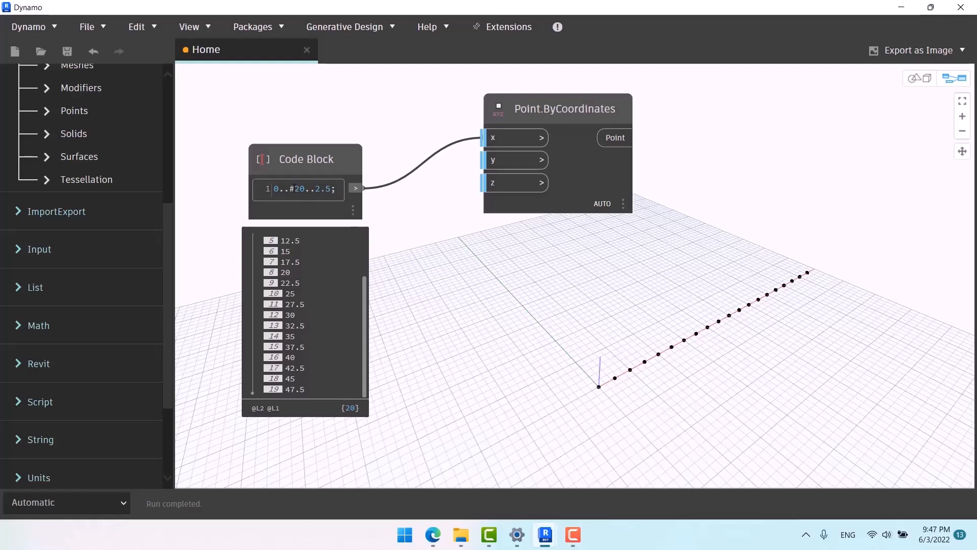
mouse_move(484, 261)
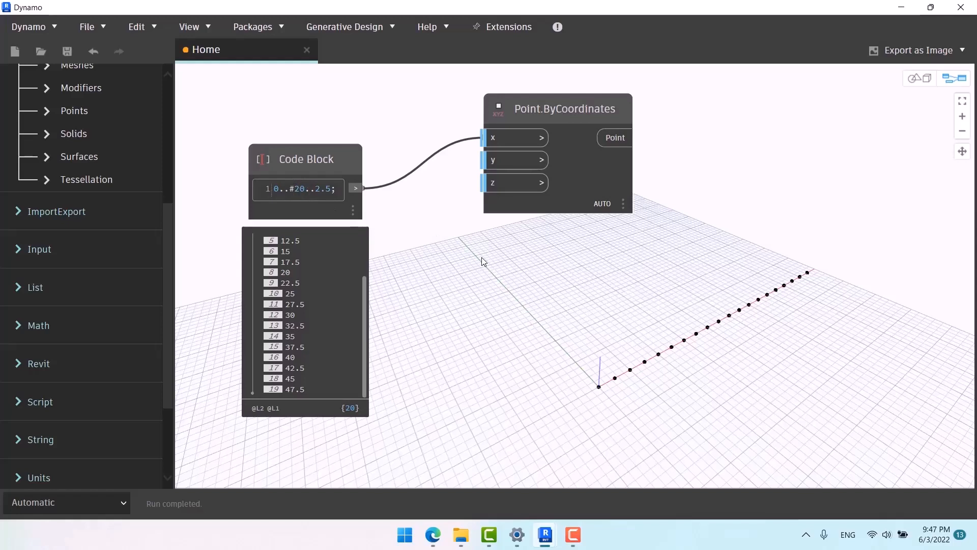
mouse_move(492, 265)
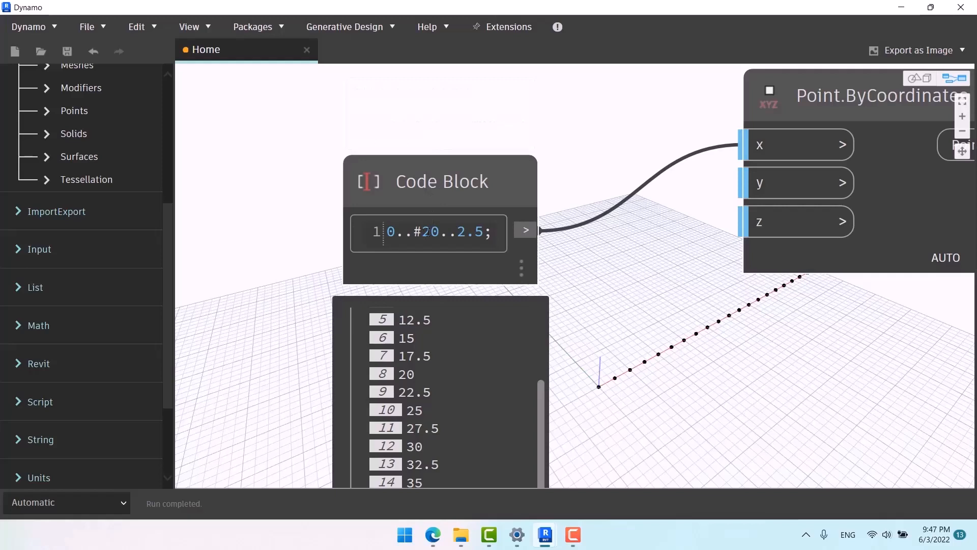
Replace the count 20 with variable a to create an input port
double_click(431, 232)
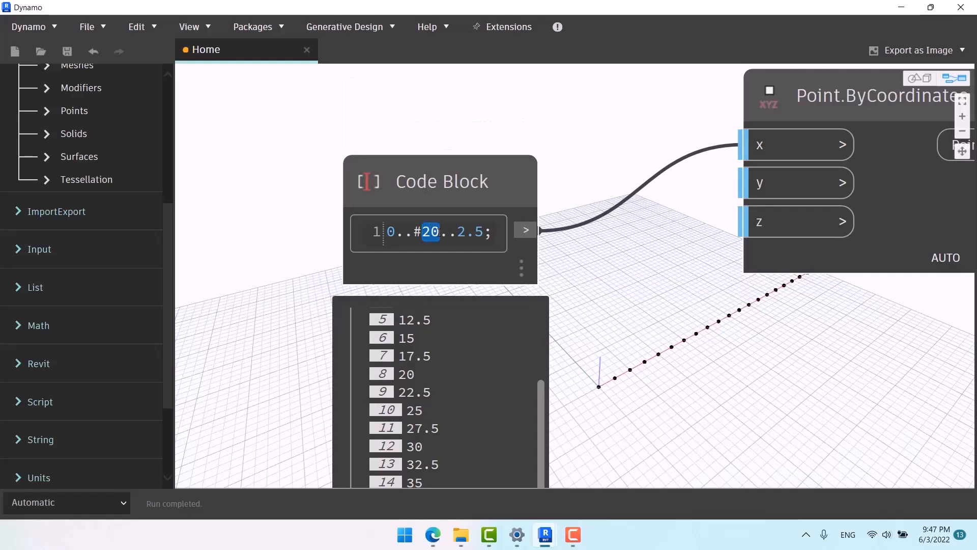
text(a)
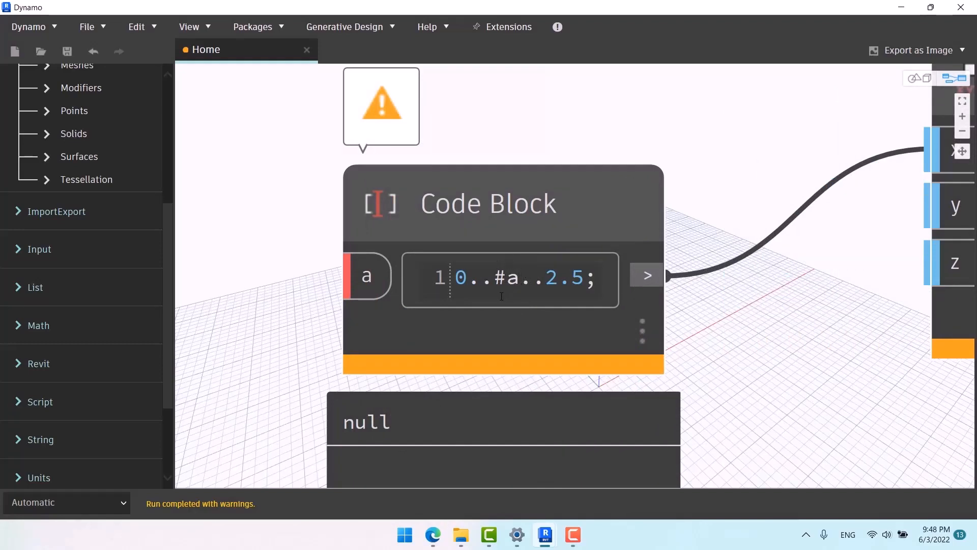
mouse_move(783, 300)
text(integt)
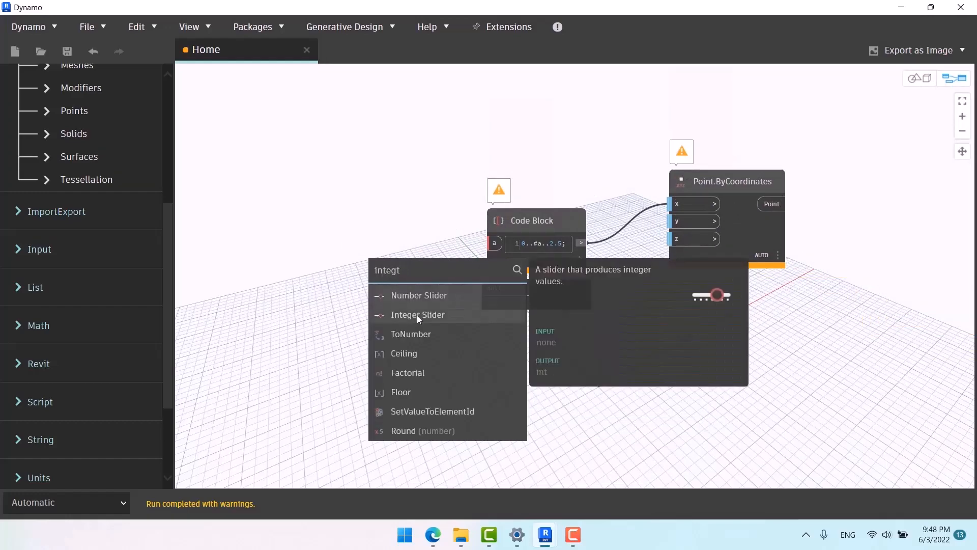
Add an Integer Slider feeding input a and drag it to a count of 35
click(418, 314)
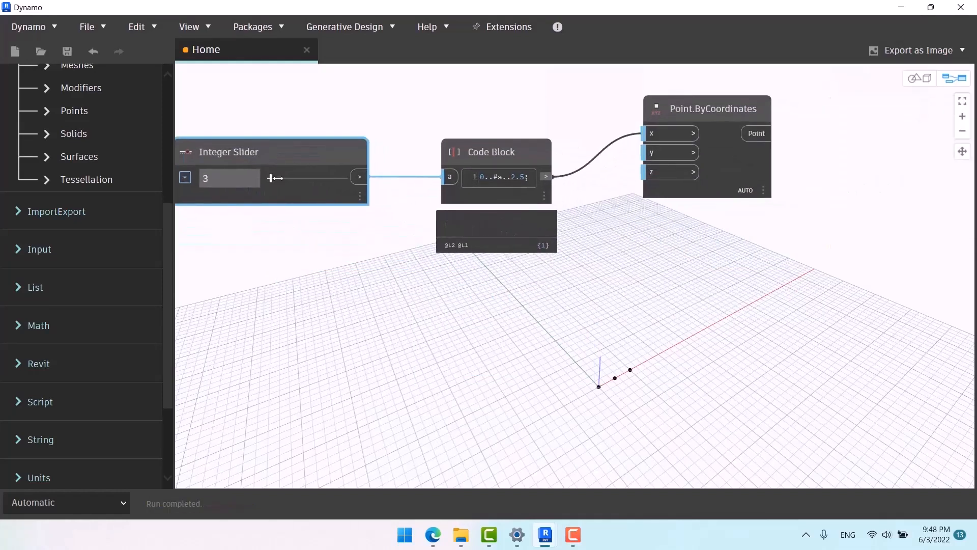
drag(273, 178, 297, 178)
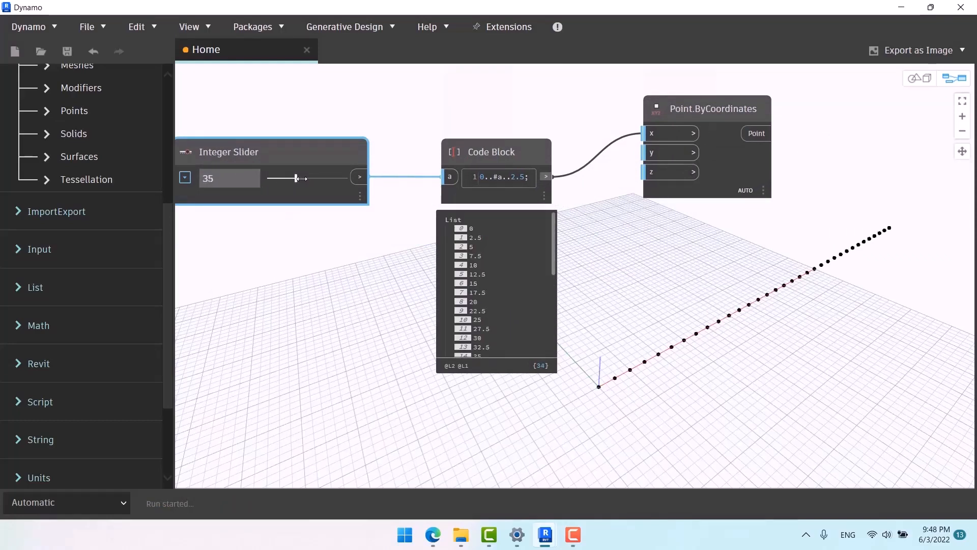
drag(295, 178, 288, 178)
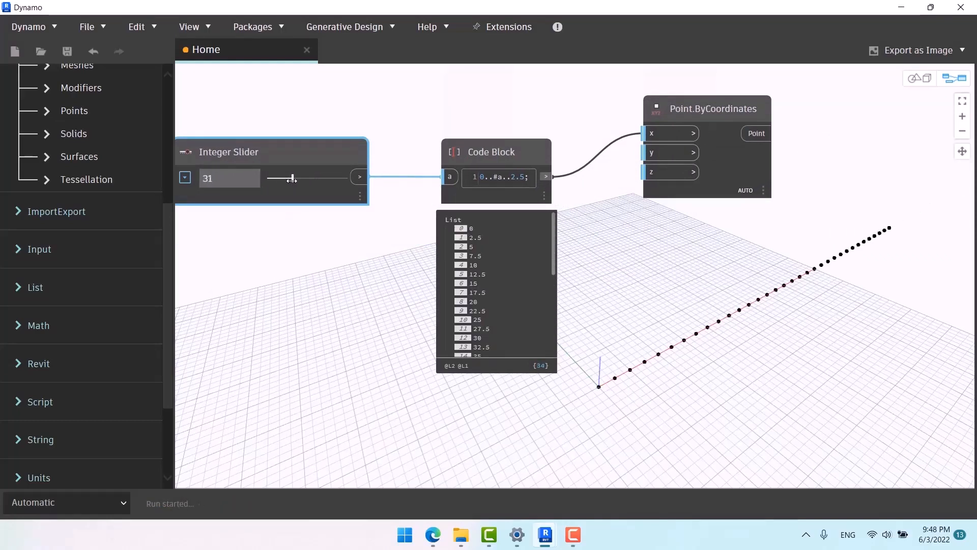
drag(290, 178, 296, 179)
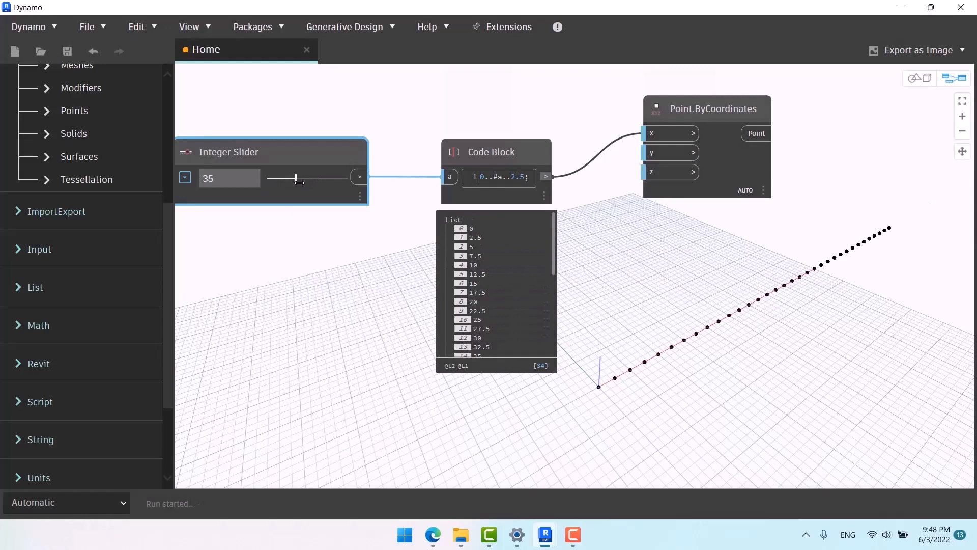
drag(296, 178, 281, 179)
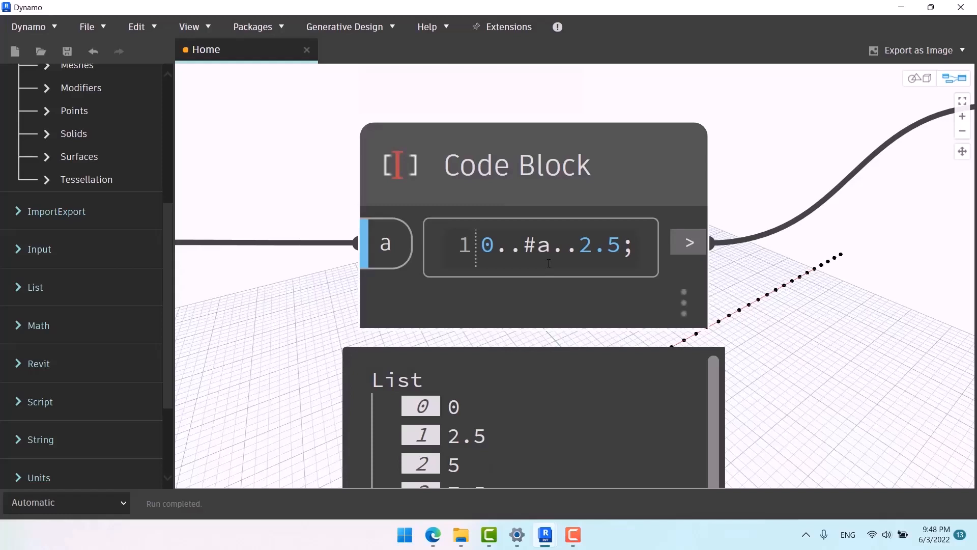
Replace the step 2.5 with variable b, making the block read 0..#a..b
double_click(599, 245)
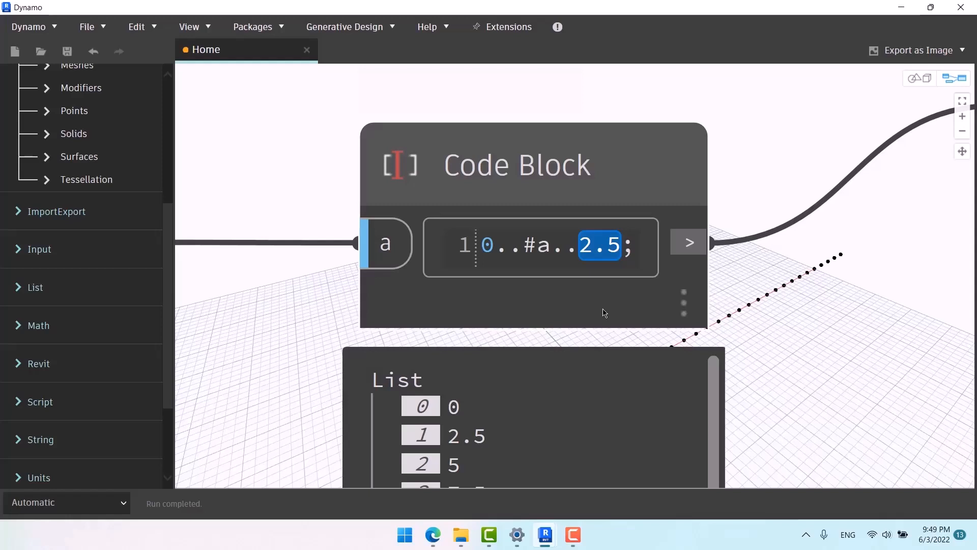
text(b)
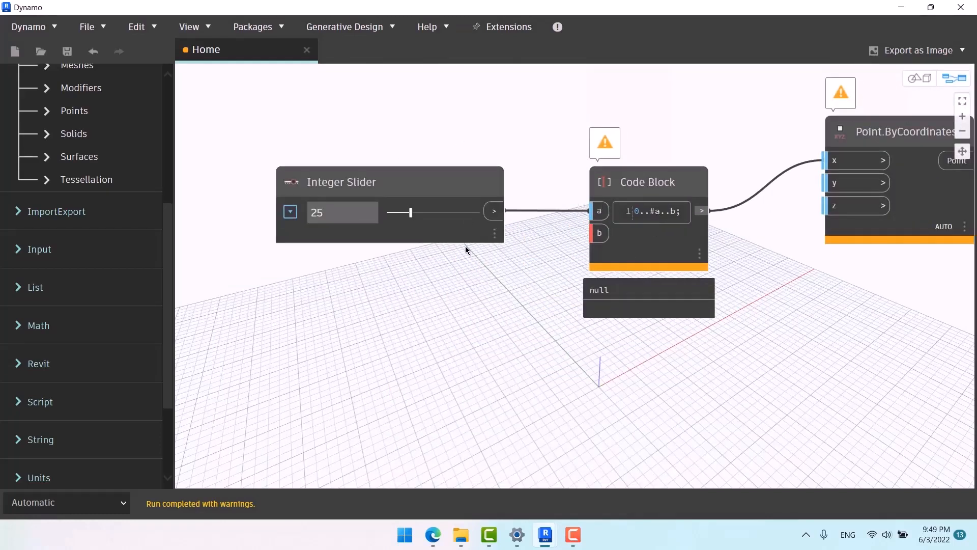
mouse_move(639, 255)
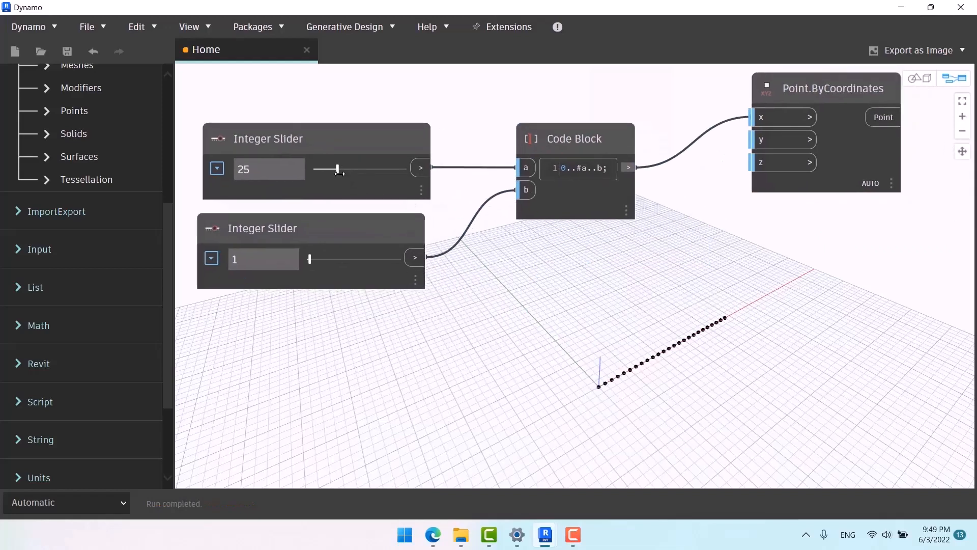
Drag a slider to change its value and reshape the point row
drag(337, 169, 348, 169)
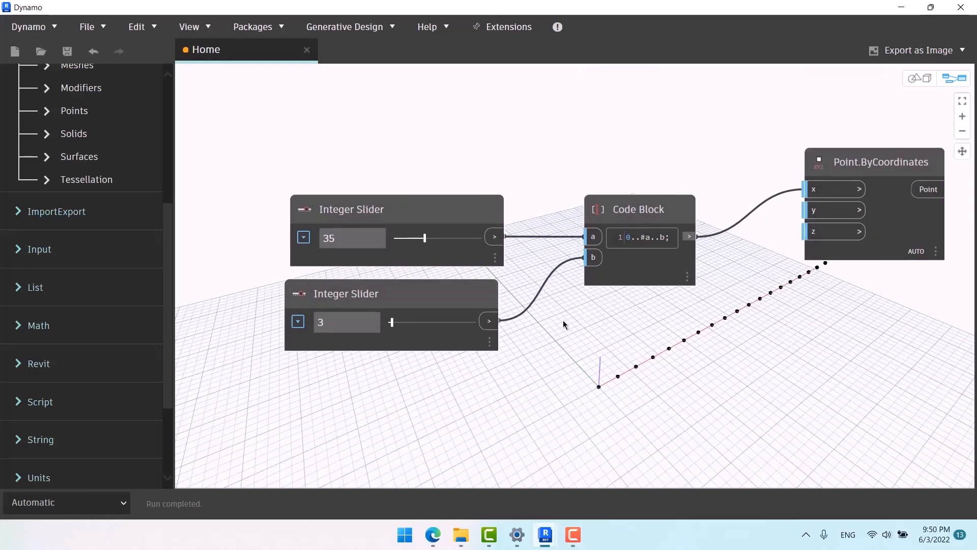
mouse_move(459, 173)
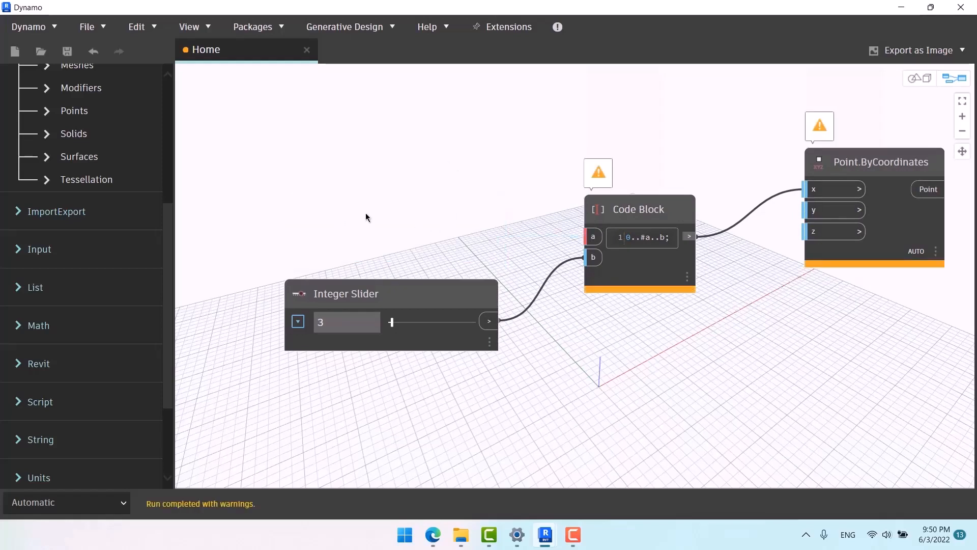
Add a Number Slider from node search to drive input a at 3.5
right_click(366, 217)
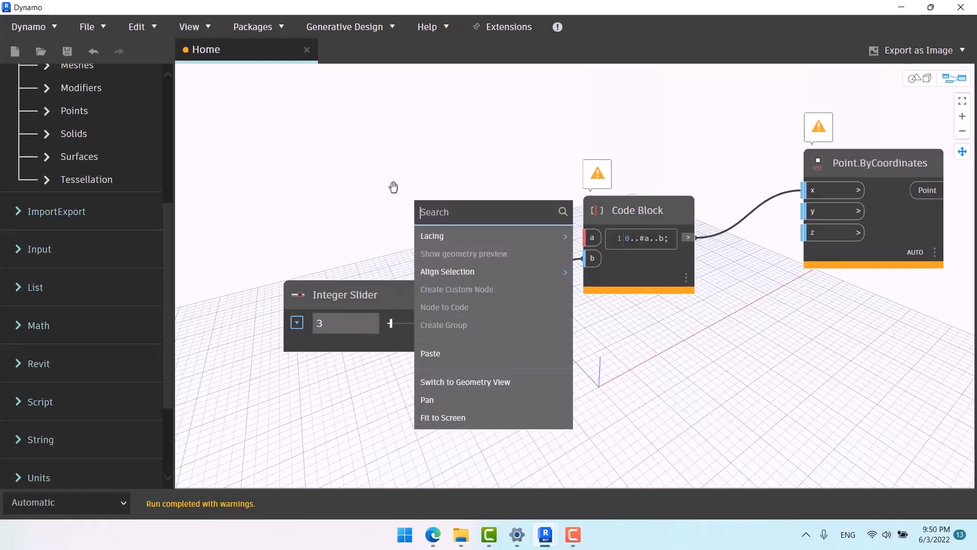
text(n)
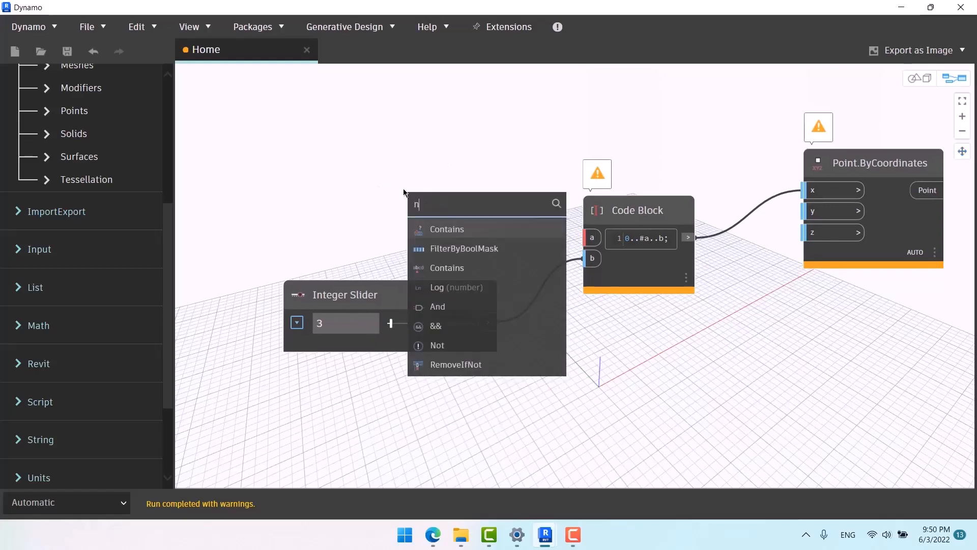
text(umber)
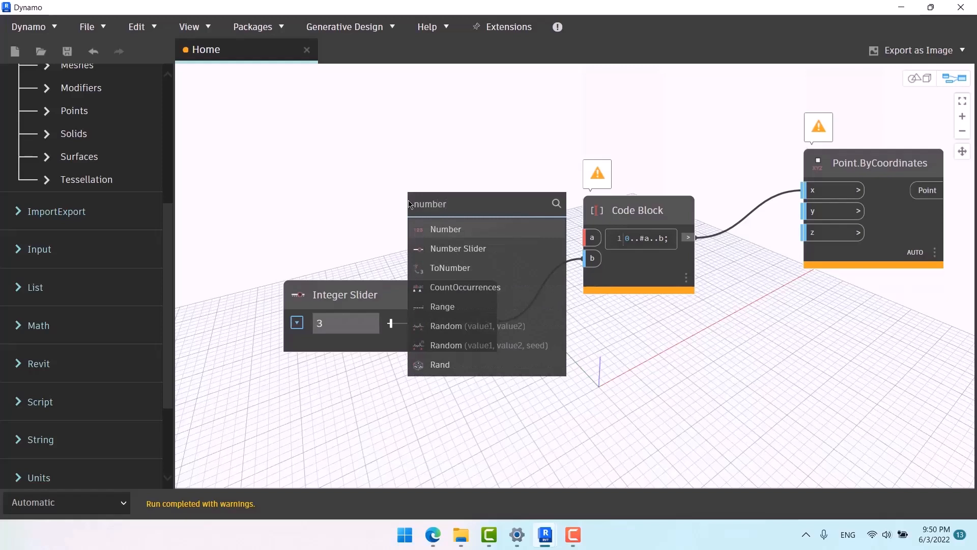
click(458, 247)
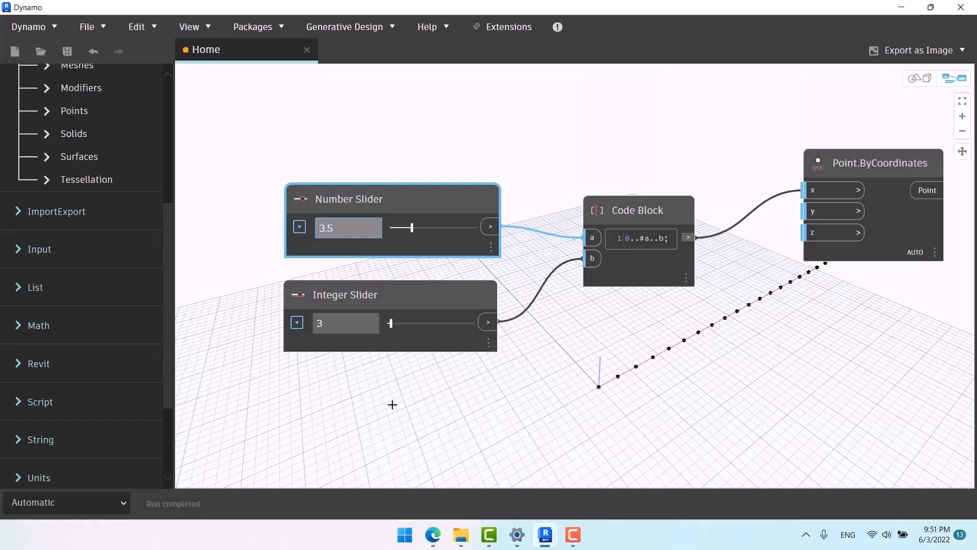
Enter 3.2 as the Number Slider's value so only three points are generated
click(347, 228)
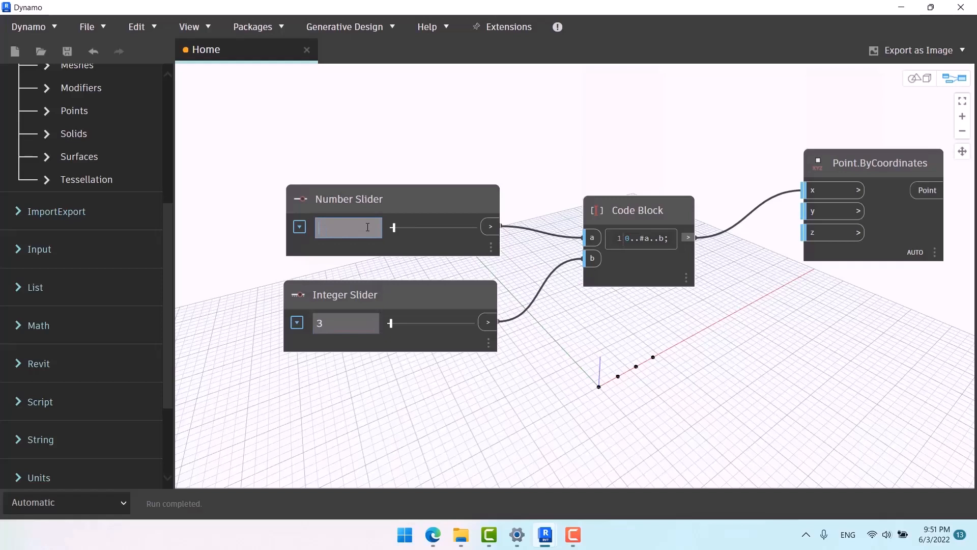
text(3.2)
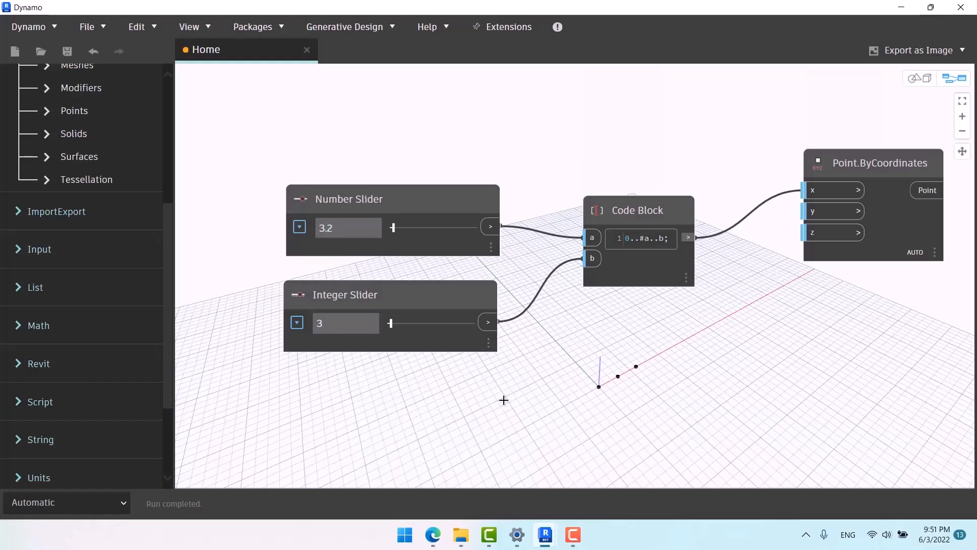
mouse_move(420, 216)
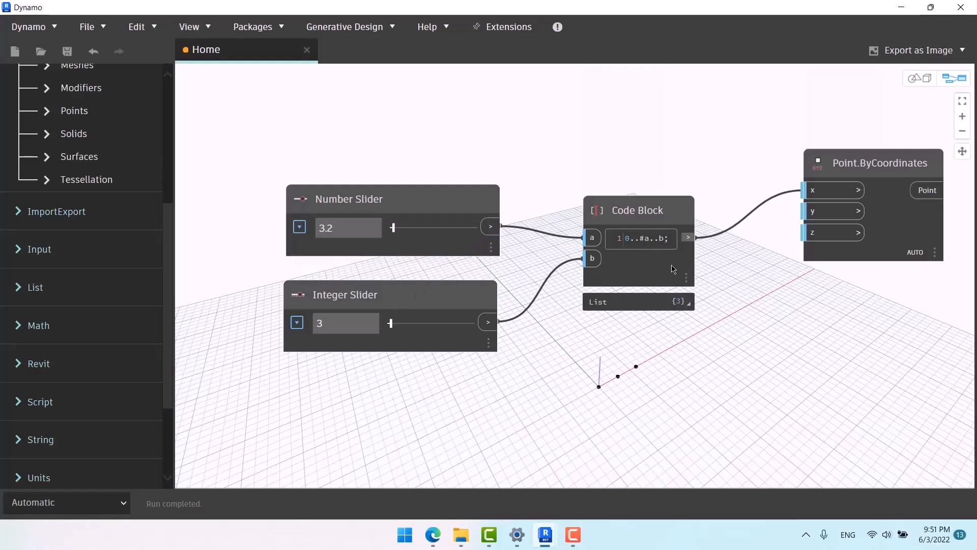
scroll(down, 3)
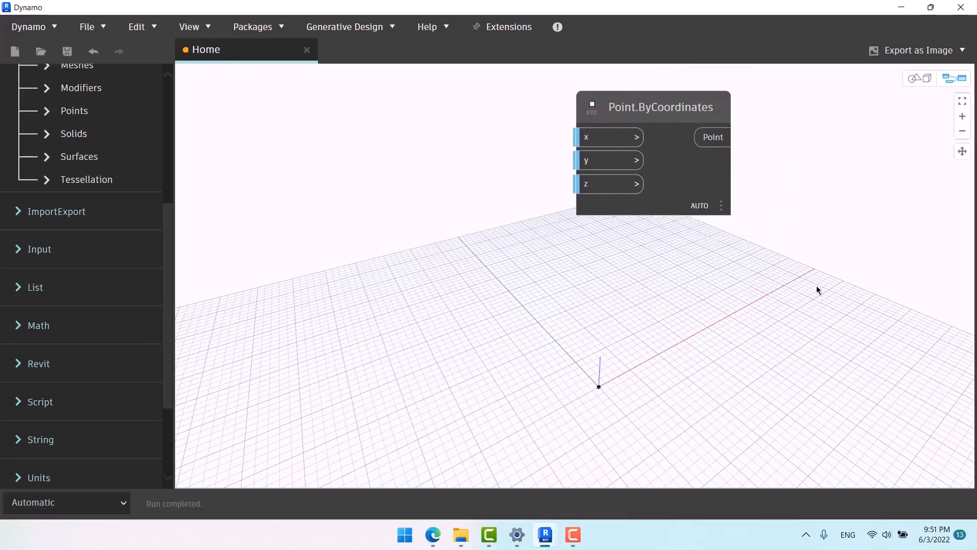
mouse_move(819, 272)
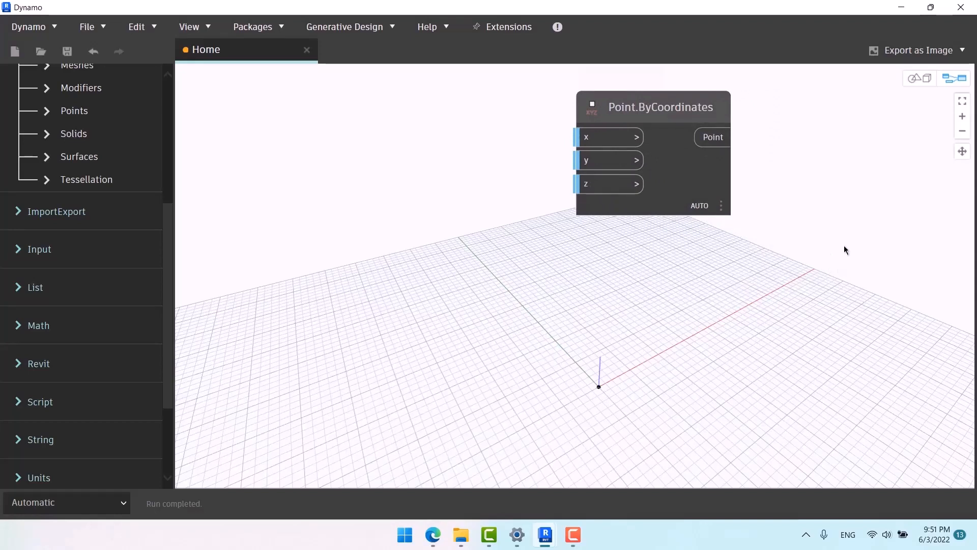
mouse_move(839, 252)
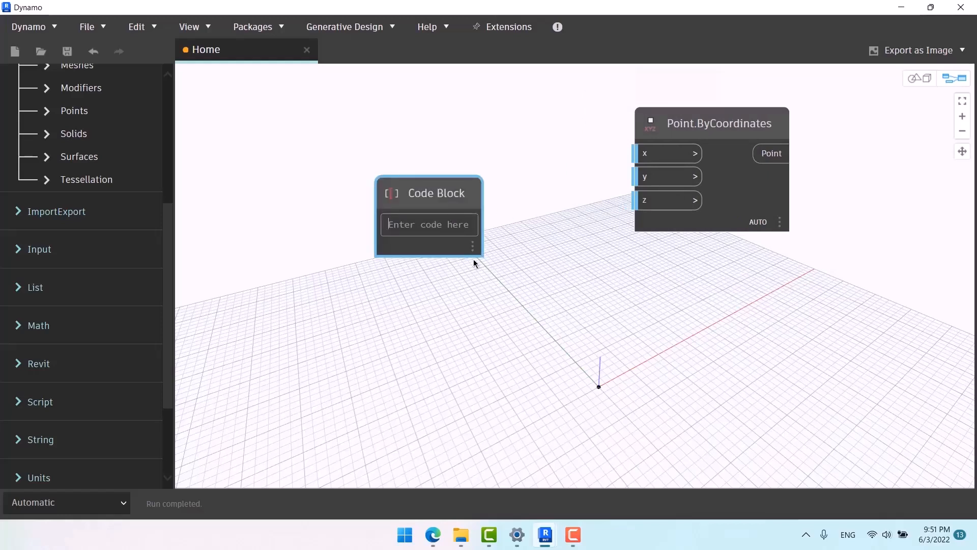
Type the range expression ending in ..#n into the new Code Block
text(10)
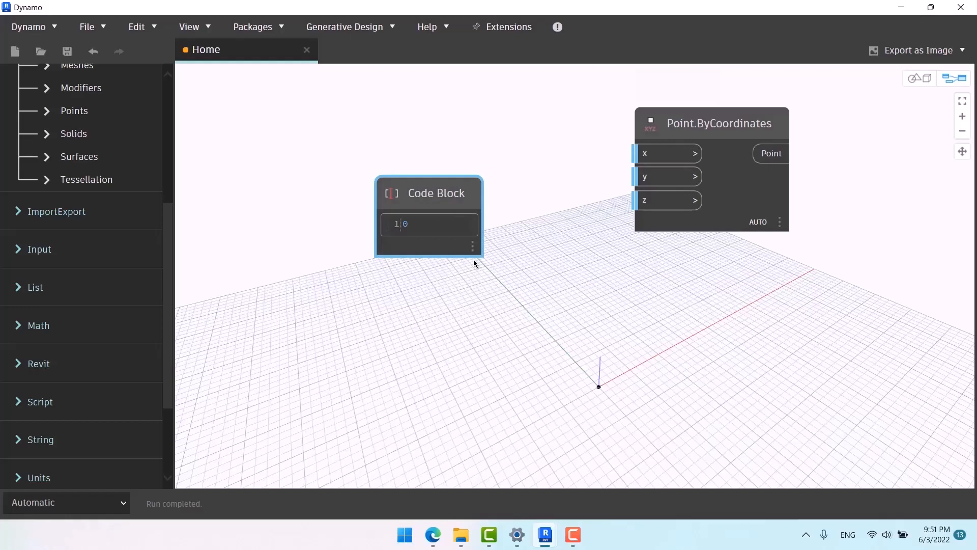
text(..20..)
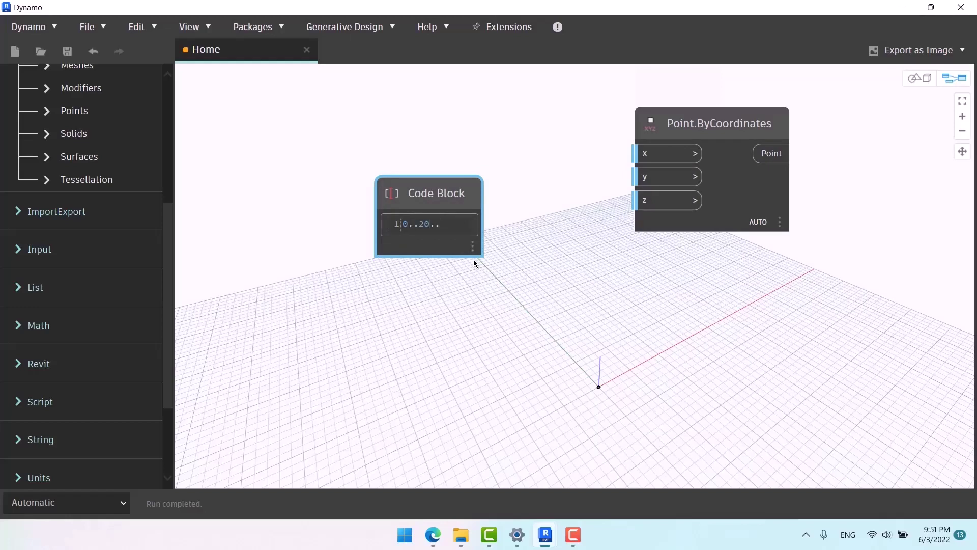
text(#)
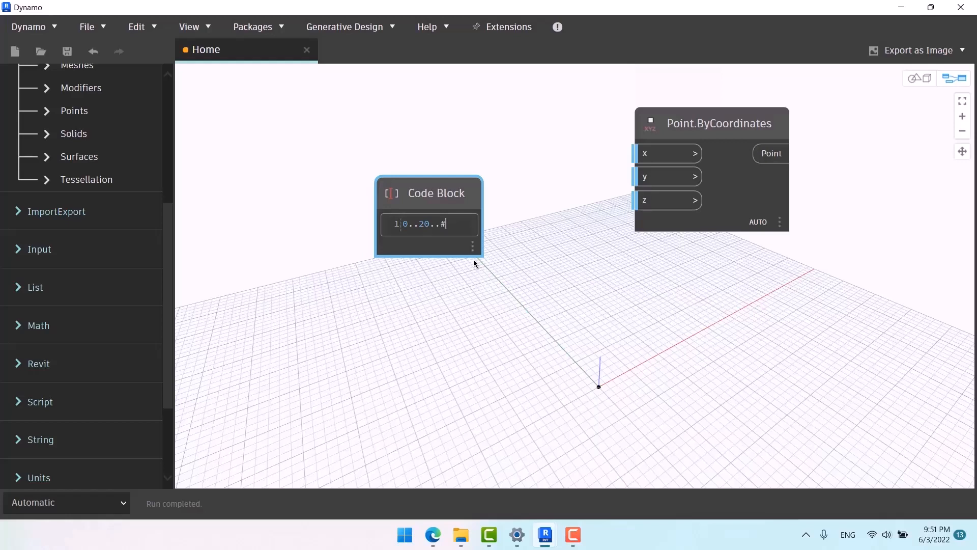
text(n;)
text(integ)
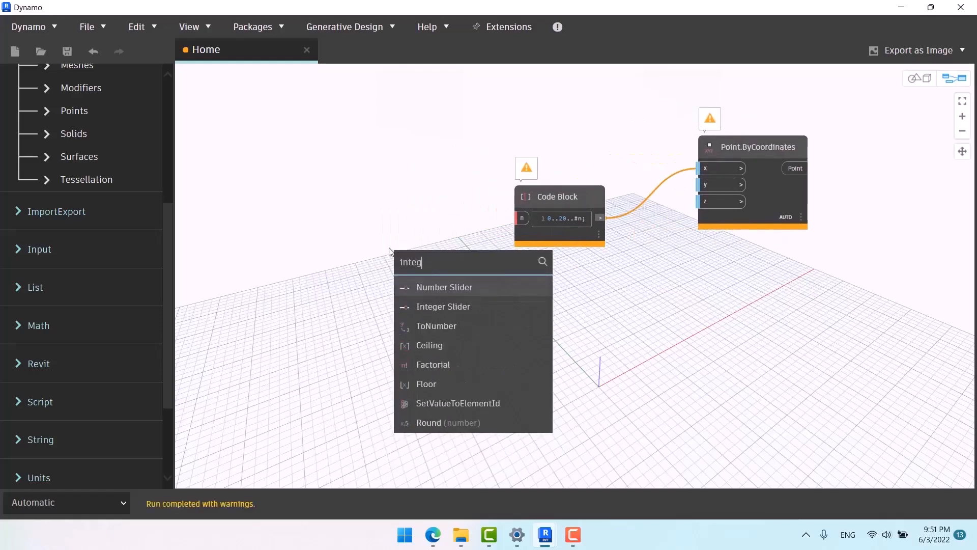
Place an Integer Slider left of the Code Block and drag it to 14 points
click(443, 306)
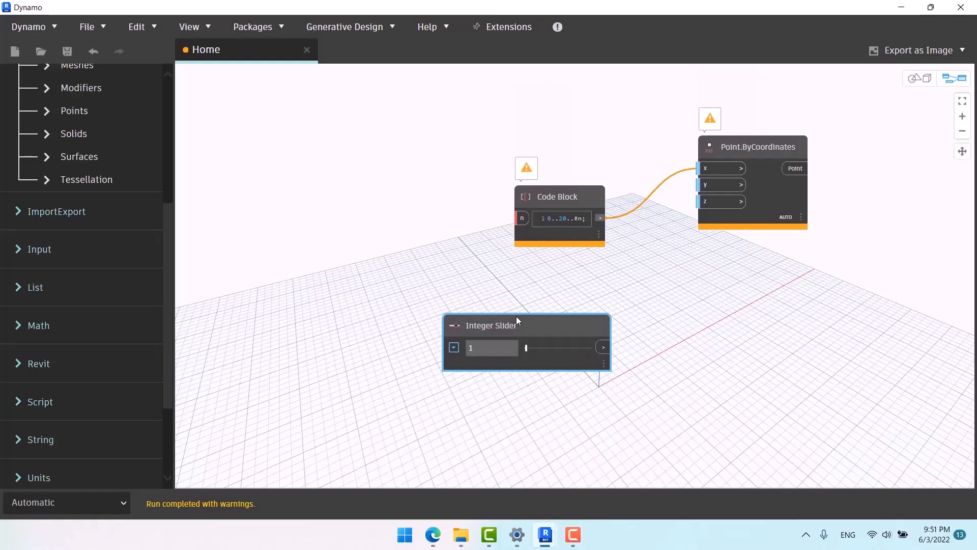
drag(491, 324, 314, 184)
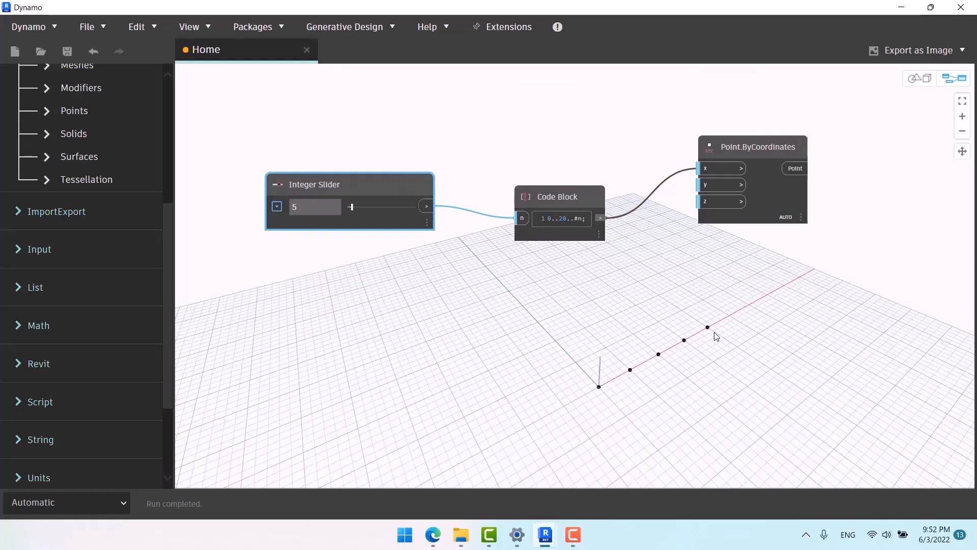
mouse_move(716, 336)
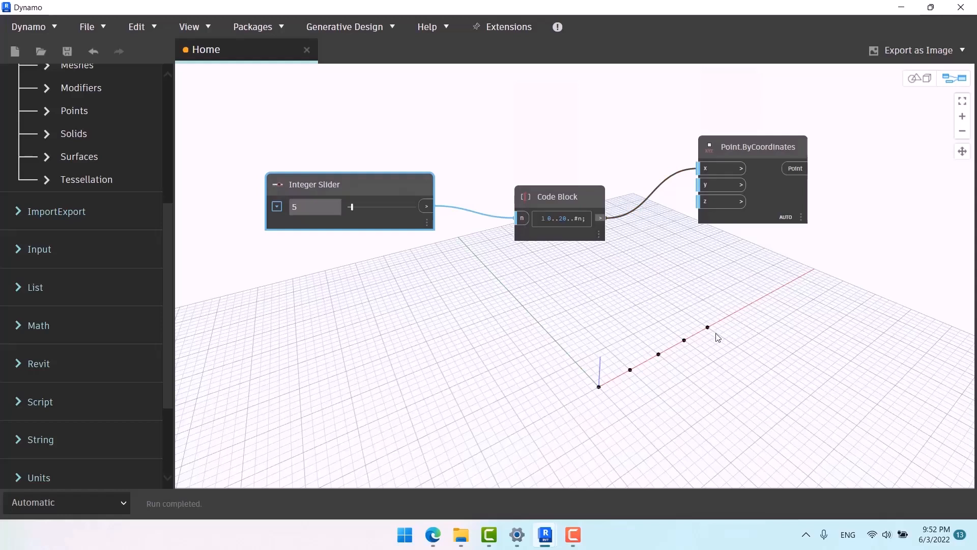
mouse_move(700, 328)
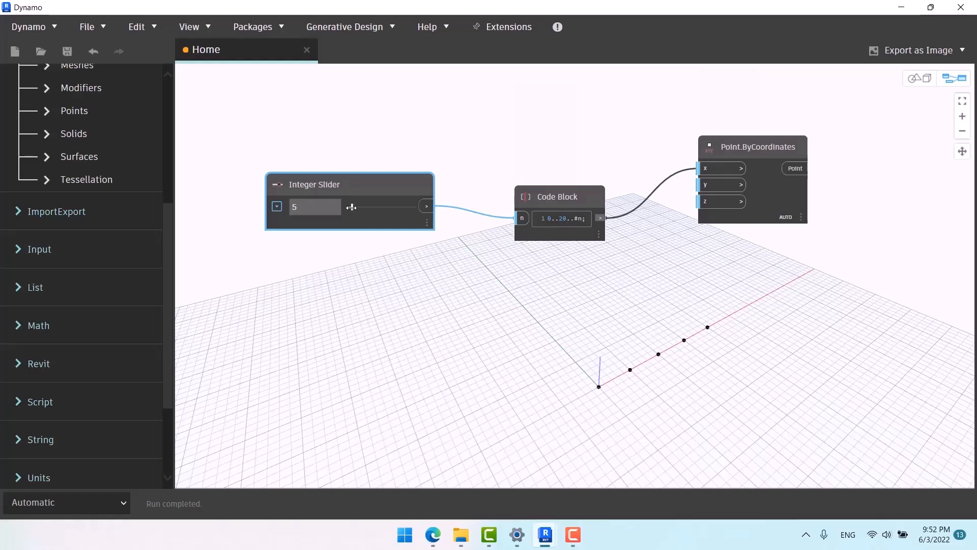
drag(351, 208, 363, 207)
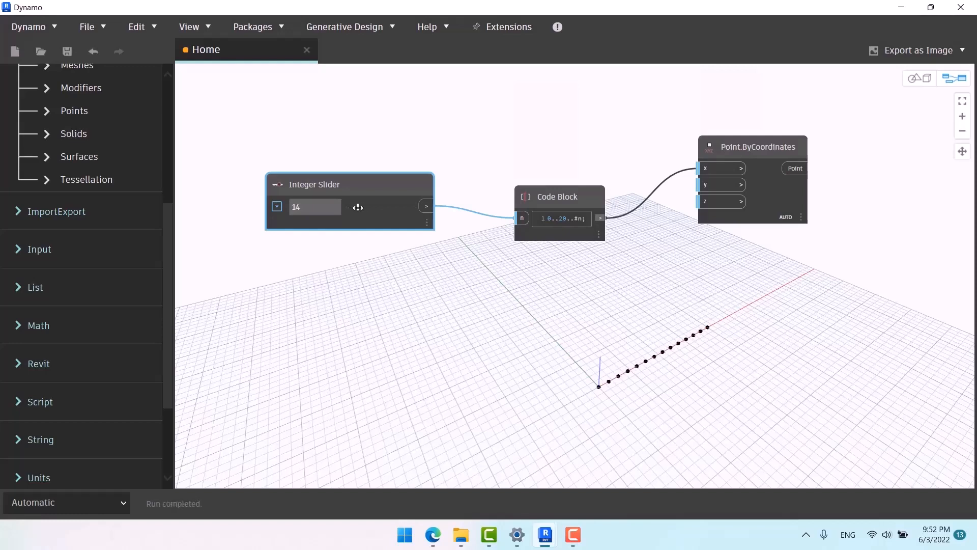
drag(356, 206, 358, 206)
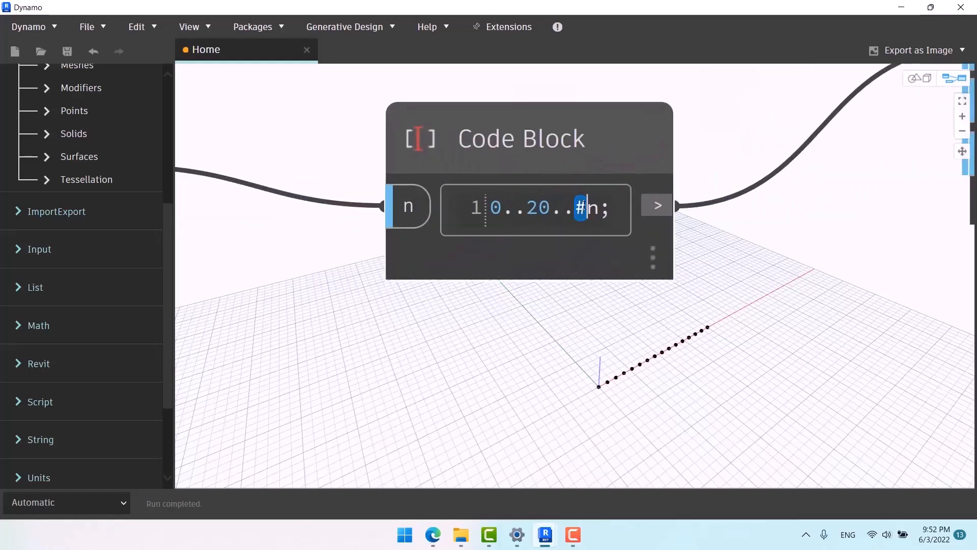
Try n as a step without the #, then restore #n and set the slider to 10
key(Backspace)
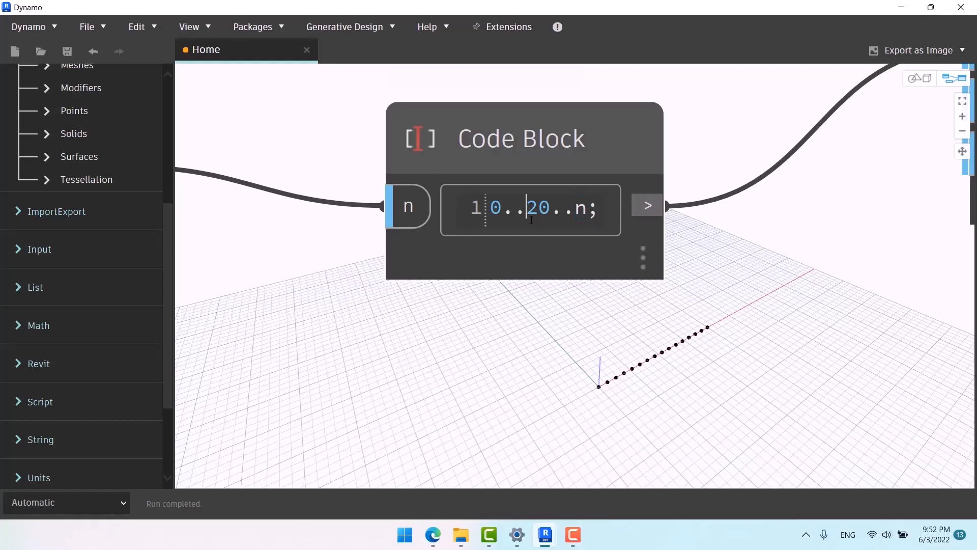
text(#)
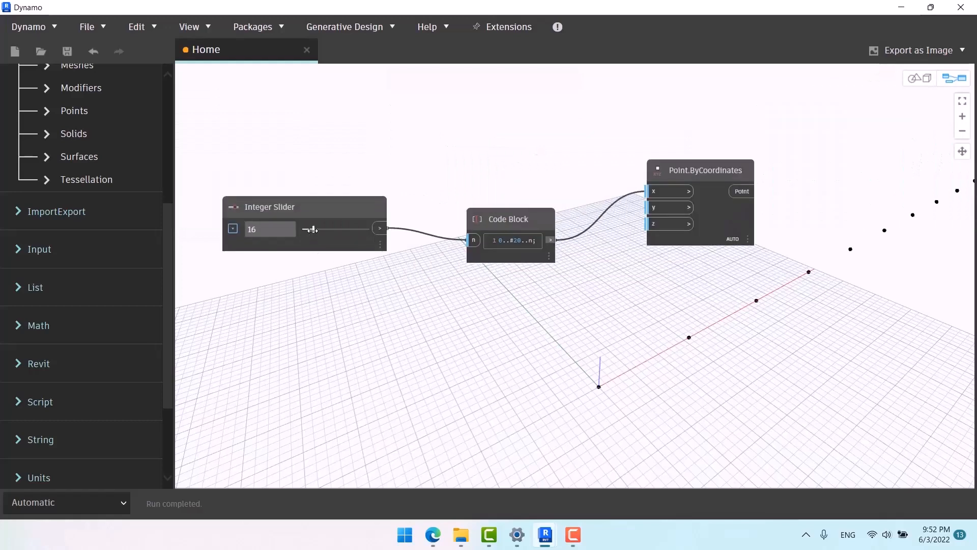
drag(311, 228, 303, 229)
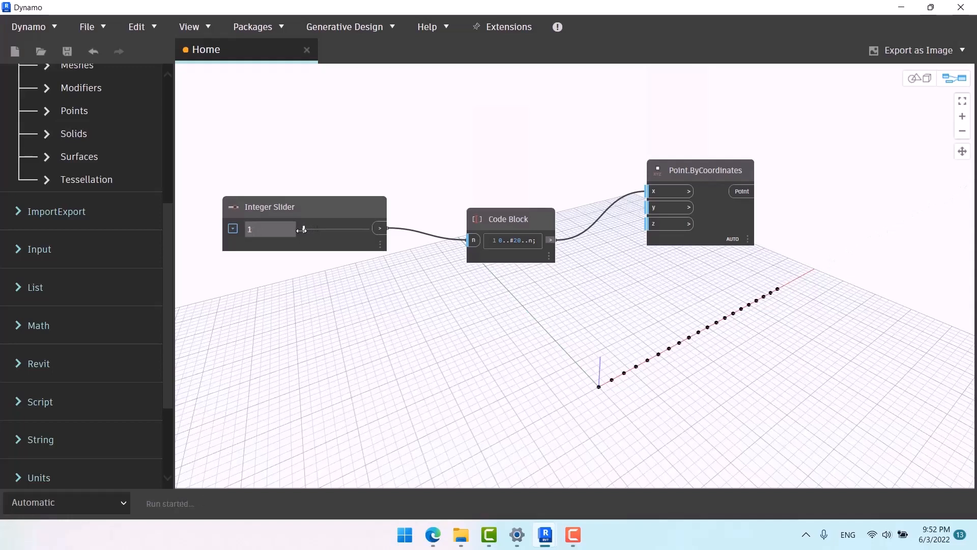
drag(302, 228, 305, 229)
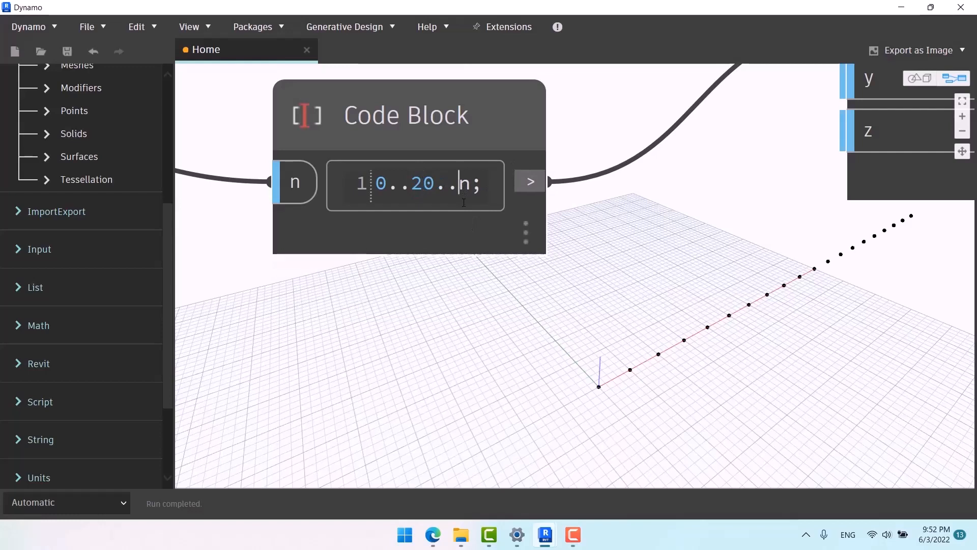
text(#)
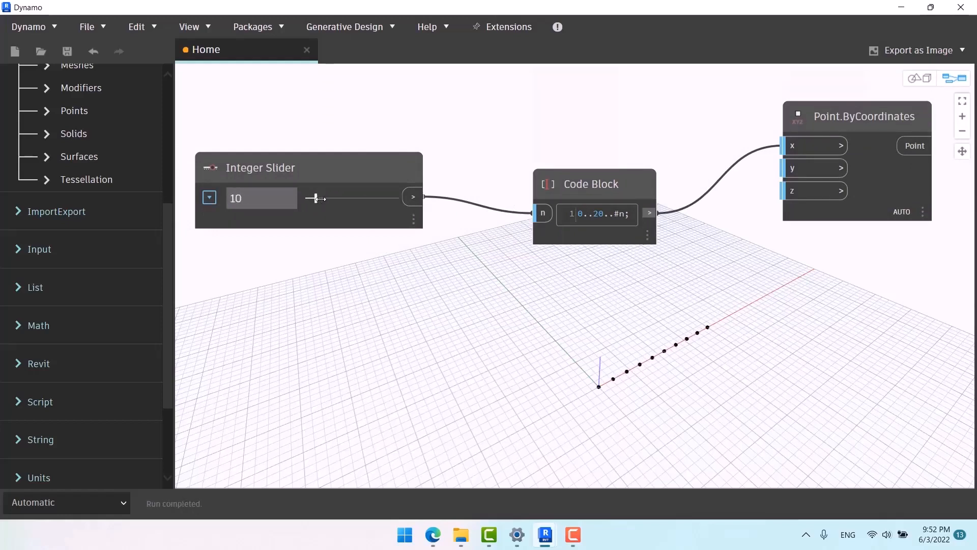
Set the slider to 5 and remove the # so the range reads 0..20..n
drag(315, 198, 323, 198)
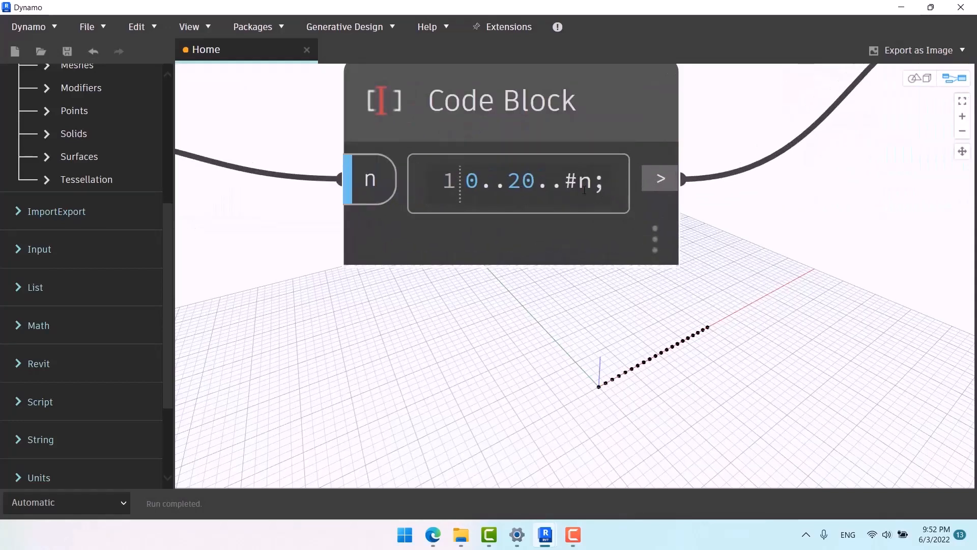
double_click(570, 181)
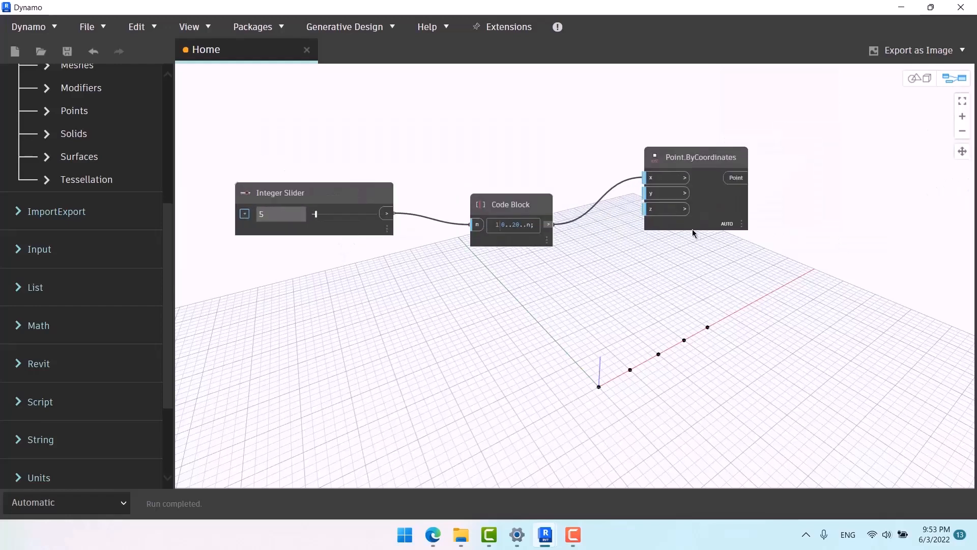
mouse_move(763, 246)
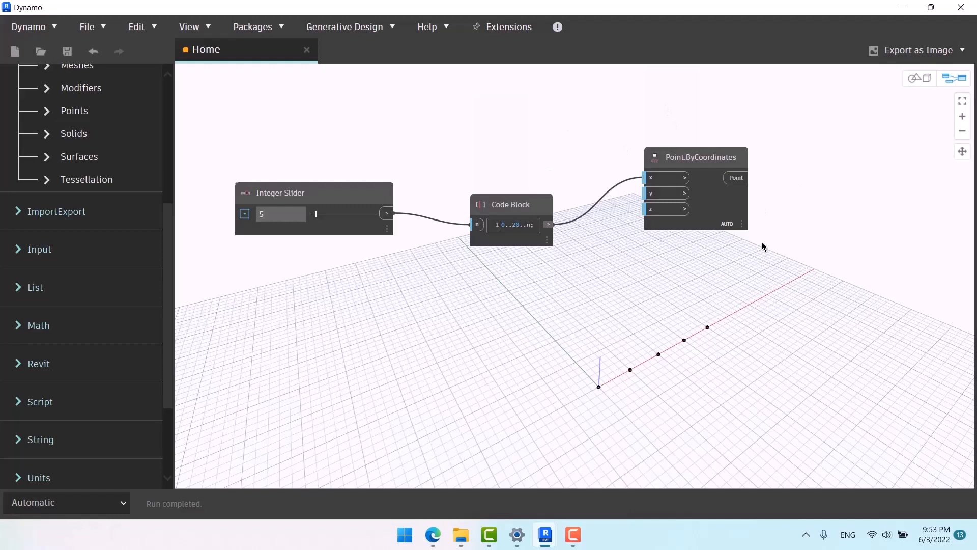
mouse_move(490, 166)
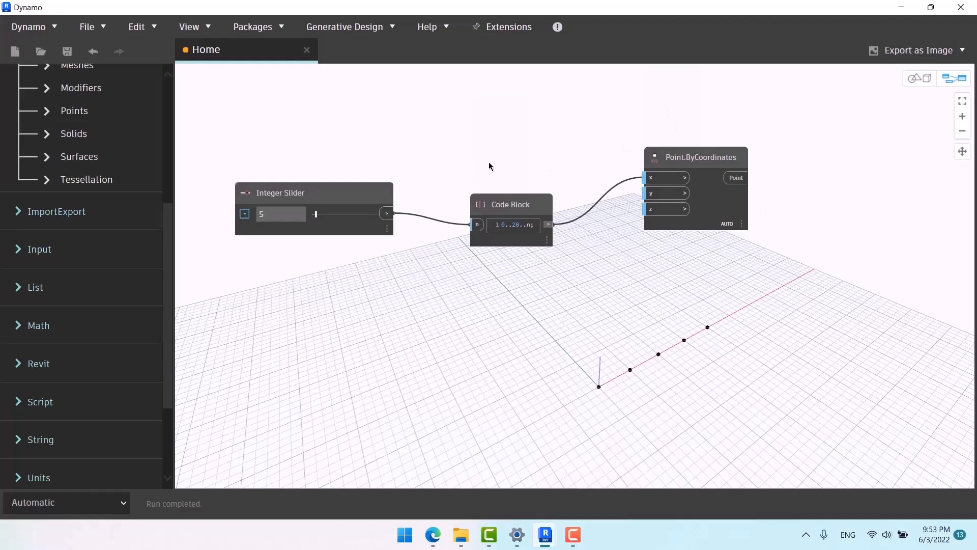
mouse_move(533, 260)
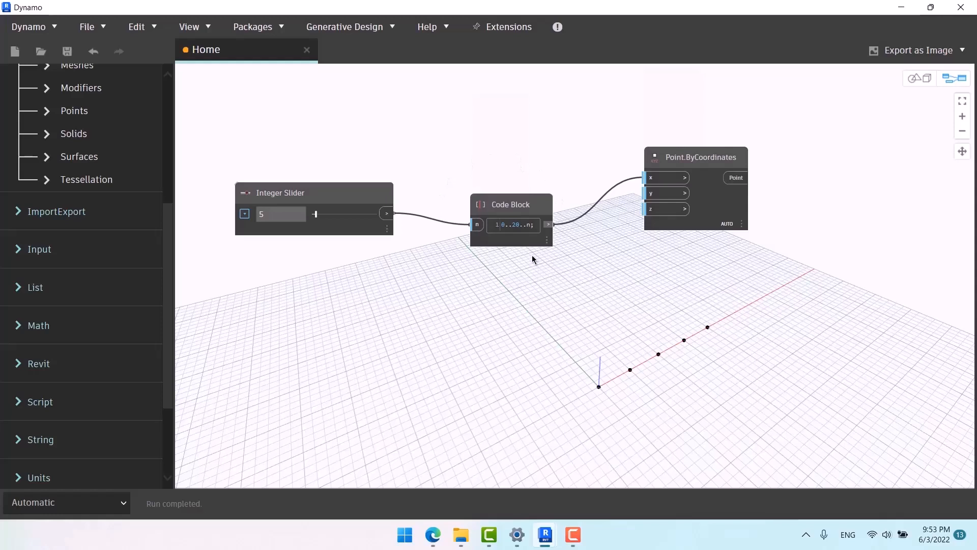
mouse_move(587, 190)
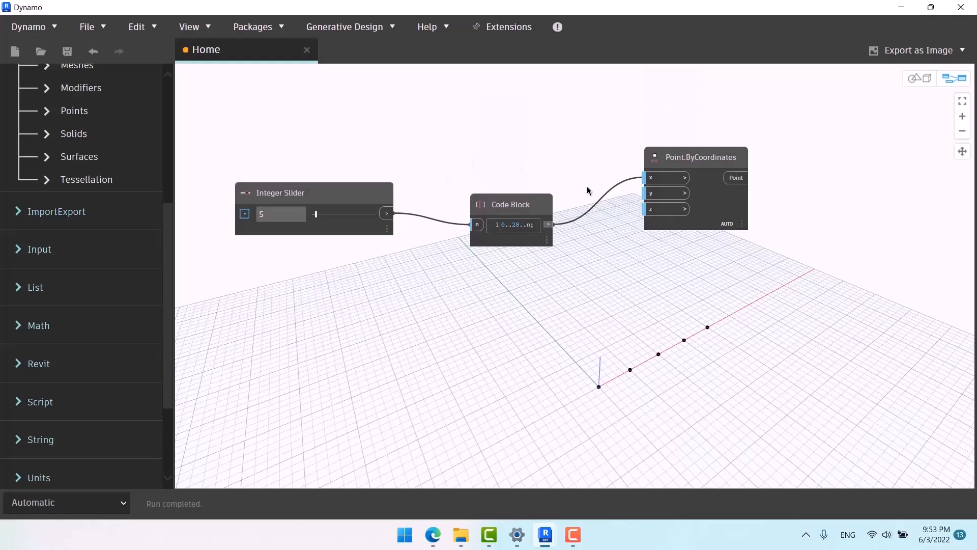
mouse_move(751, 236)
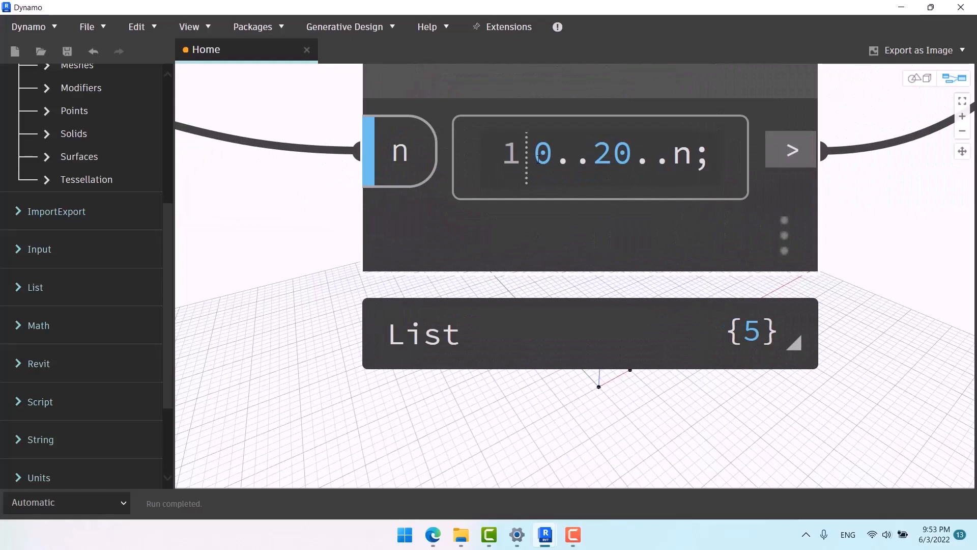
mouse_move(728, 205)
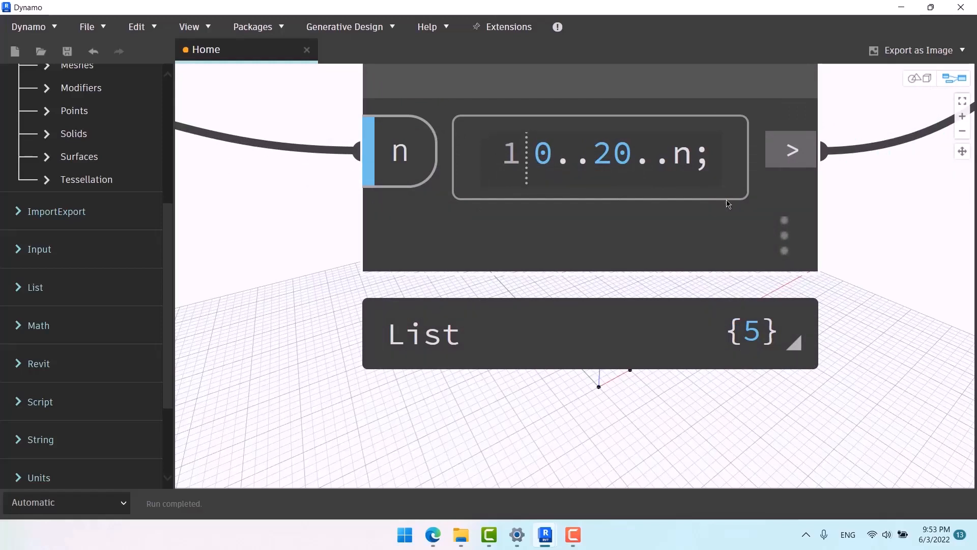
scroll(down, 3)
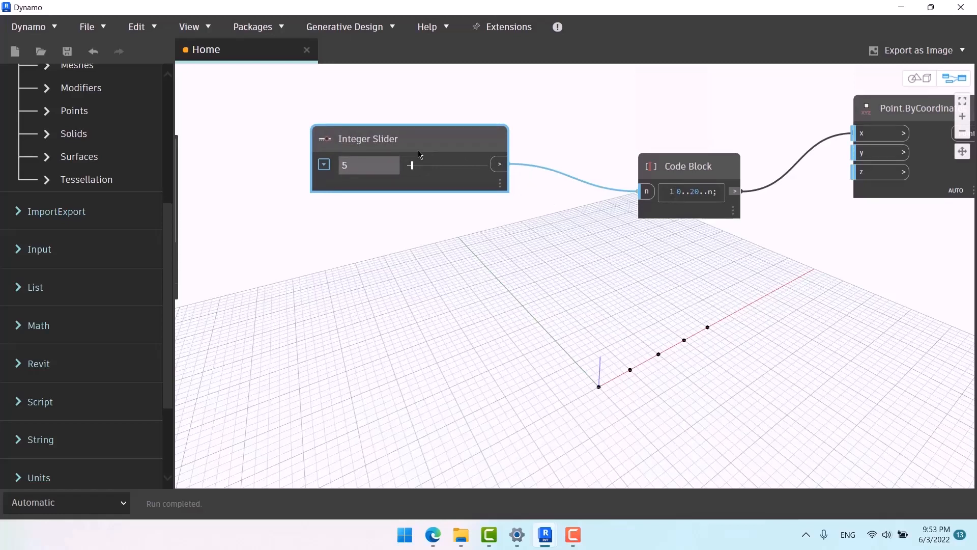
Drag the Integer Slider up to 20 for a diagonal line of twenty points
scroll(down, 3)
text(#)
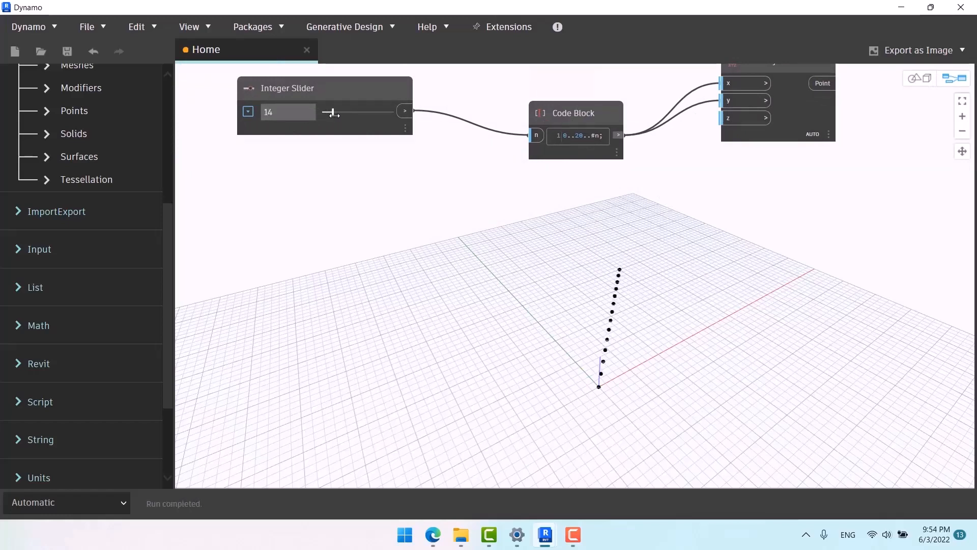
drag(324, 112, 334, 112)
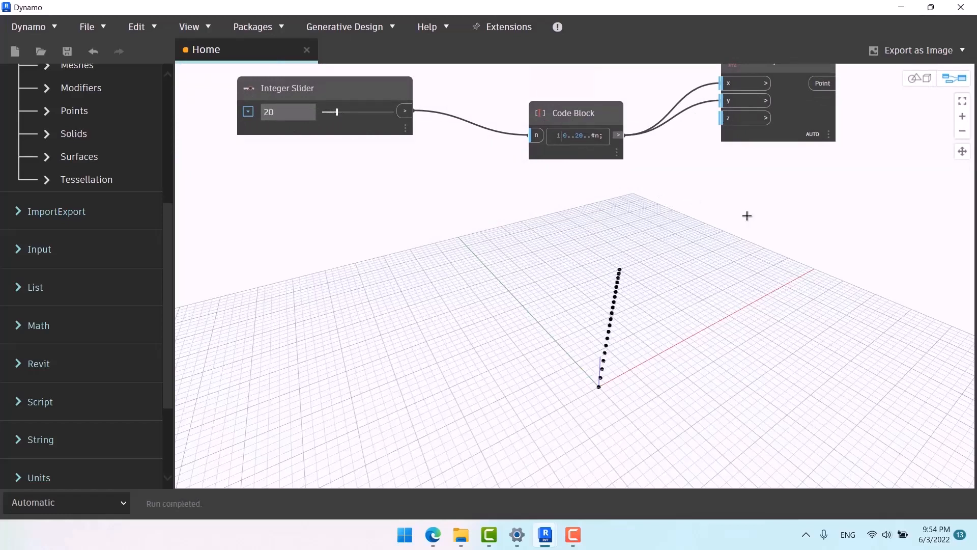